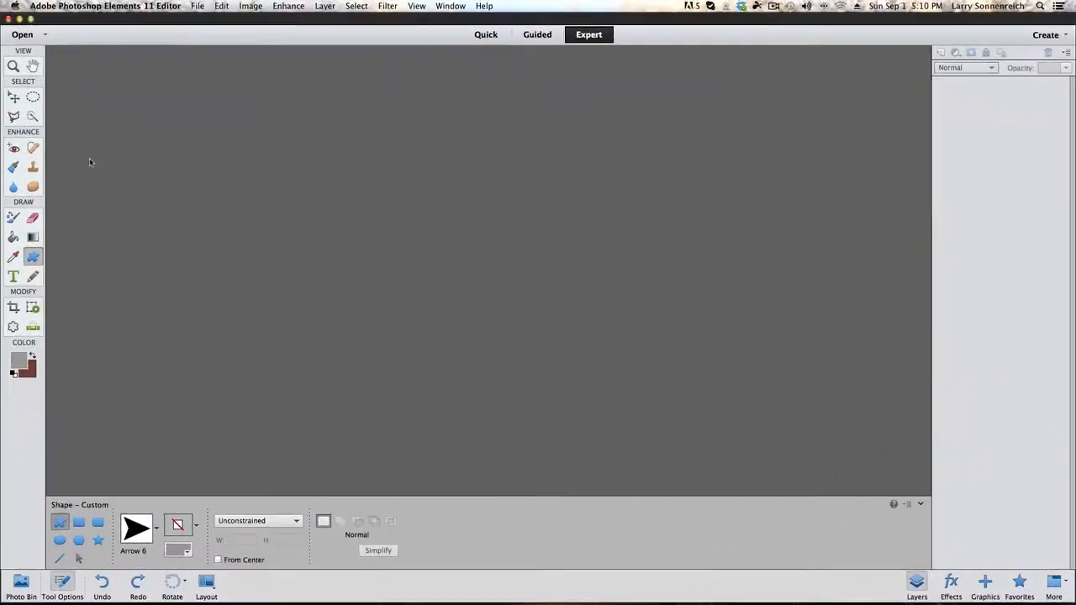
Step: Create a new blank file named Bottom with a transparent background
{"action": "left_click", "coordinate": [199, 6]}
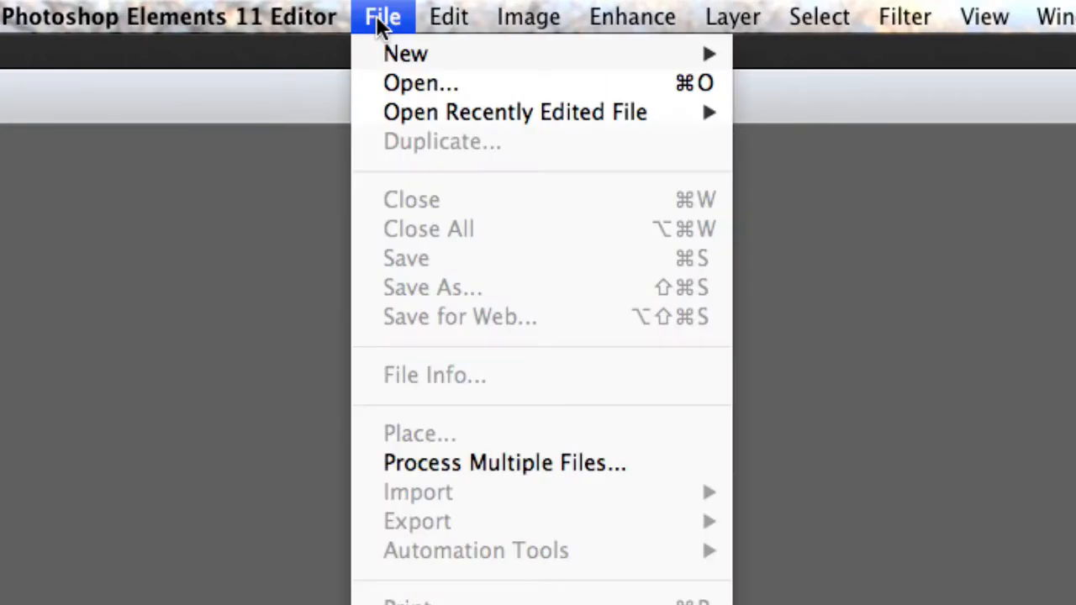
{"action": "mouse_move", "coordinate": [407, 52]}
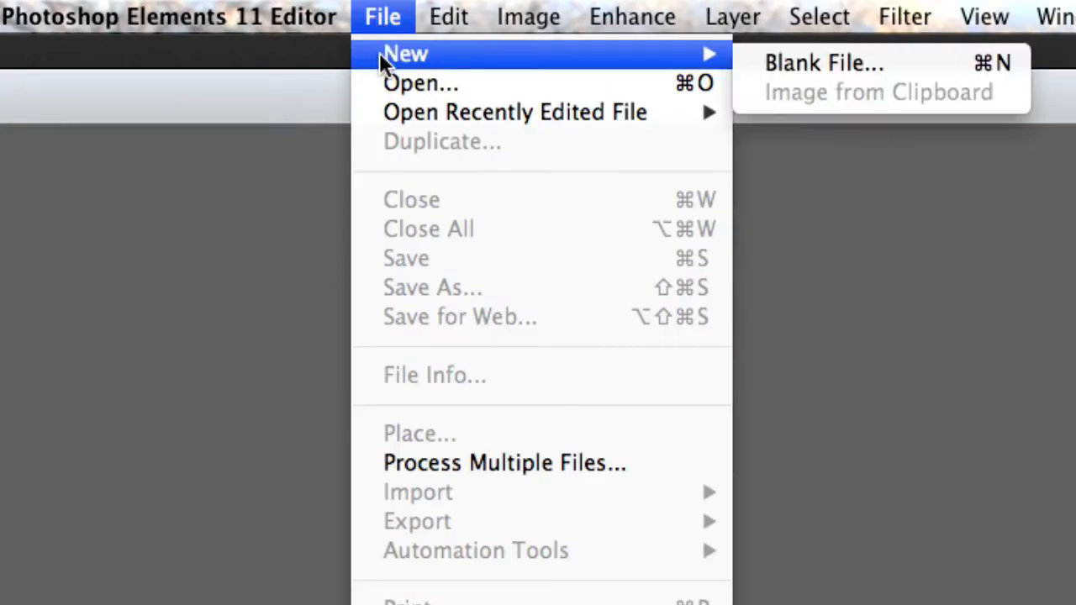
{"action": "mouse_move", "coordinate": [844, 67]}
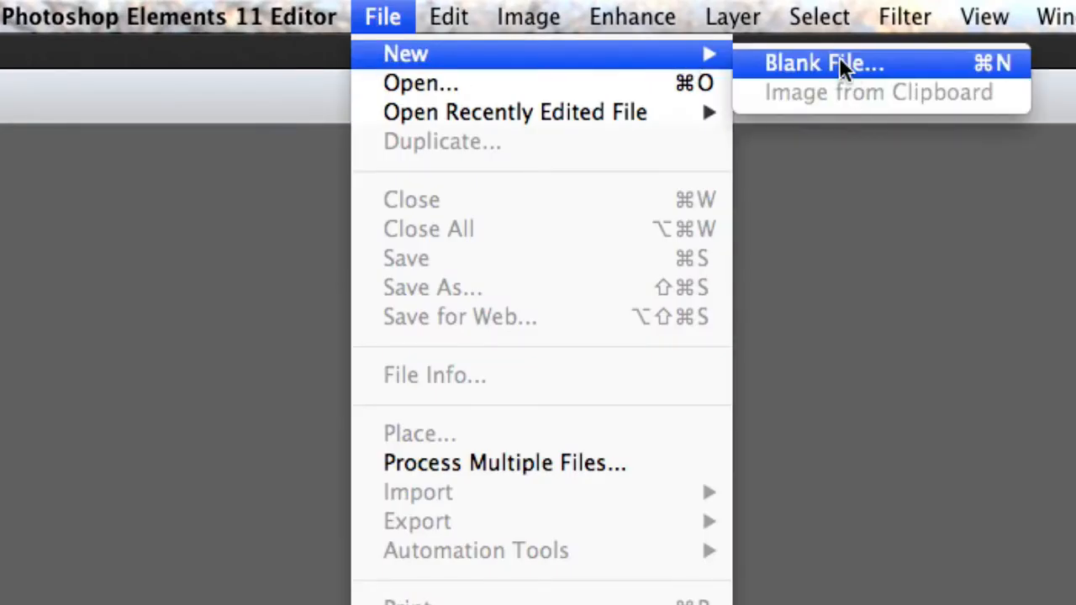
{"action": "left_click", "coordinate": [824, 64]}
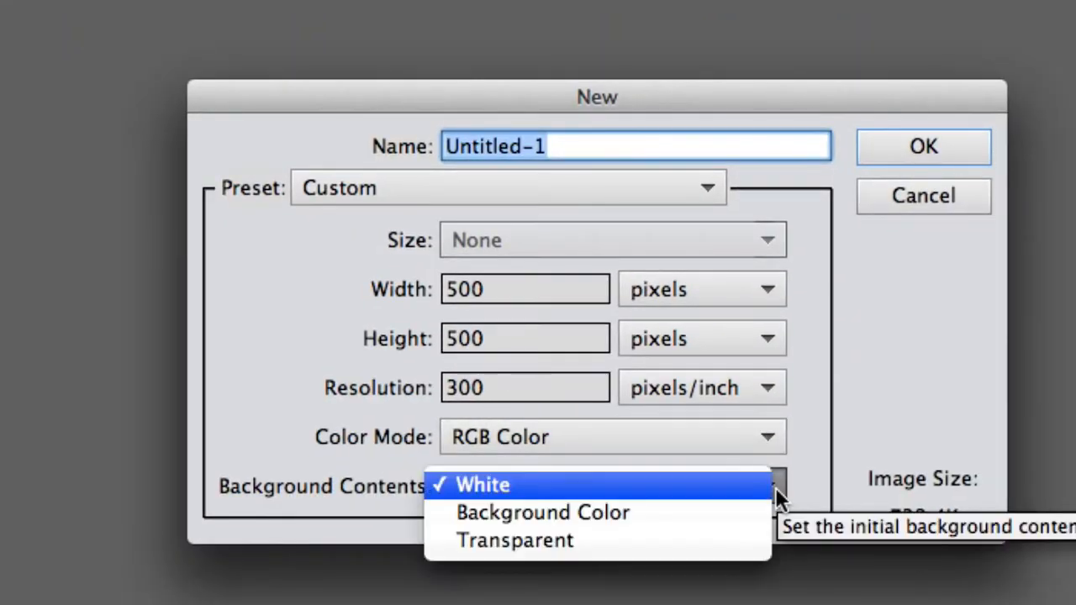
{"action": "left_click", "coordinate": [514, 539]}
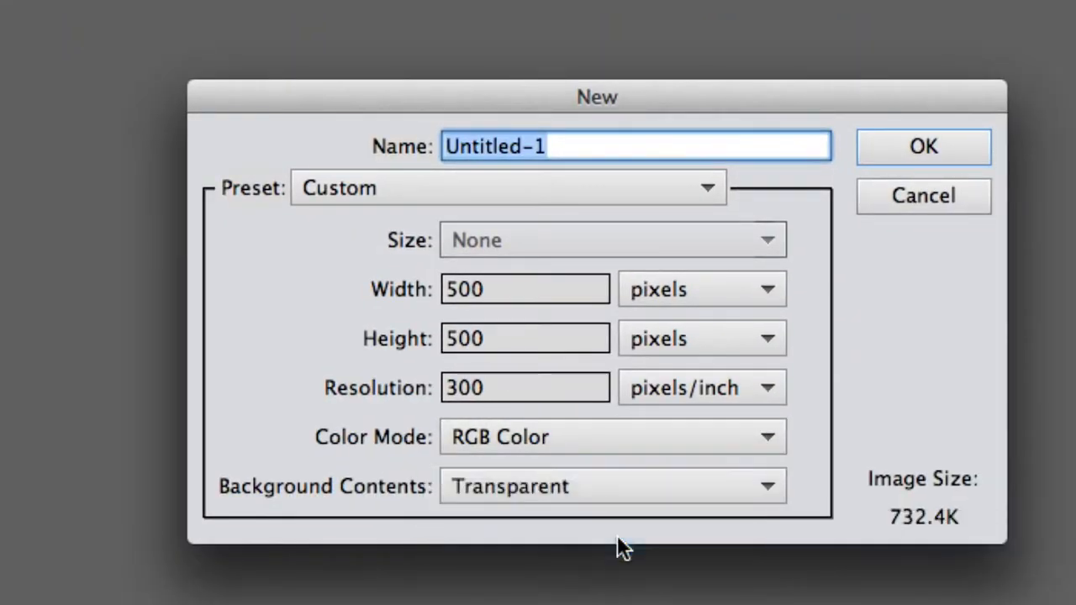
{"action": "type", "text": "Bottom"}
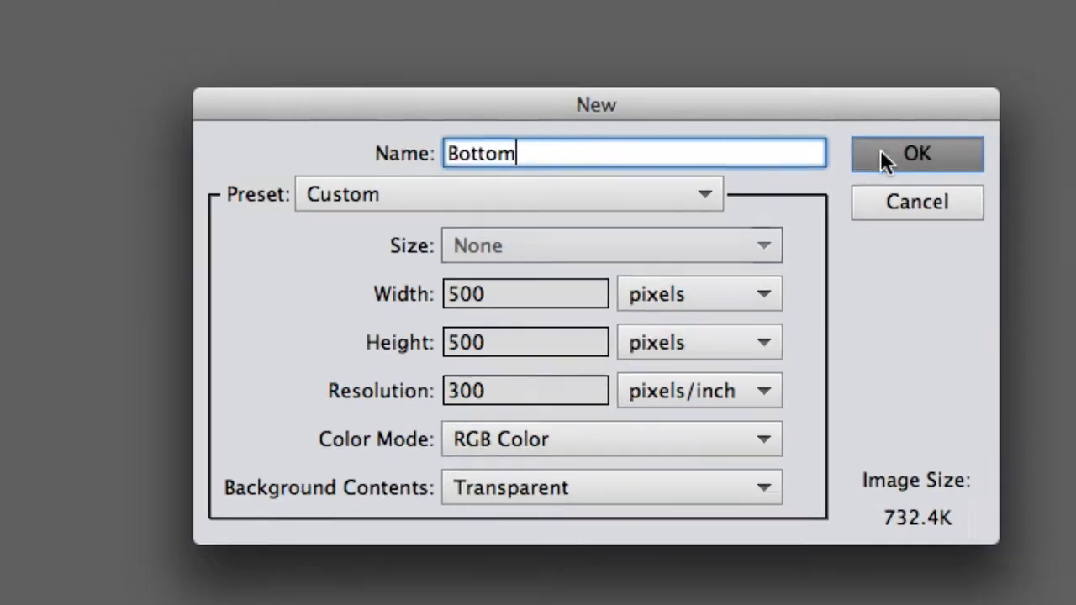
{"action": "left_click", "coordinate": [916, 155]}
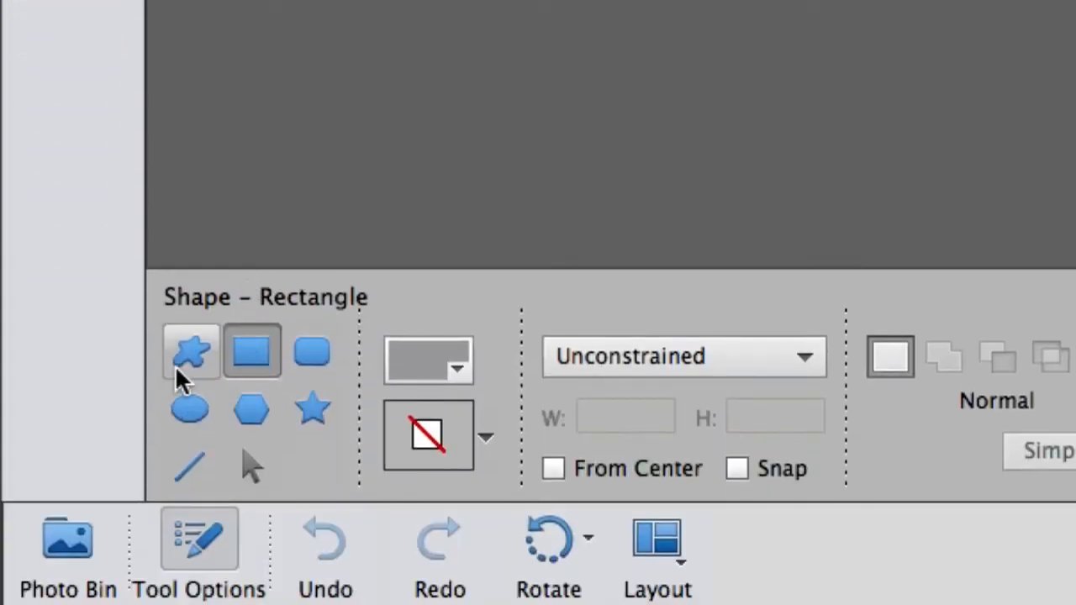
Step: Switch to the Custom Shape tool and choose the half-circle from the Shapes set
{"action": "left_click", "coordinate": [191, 351]}
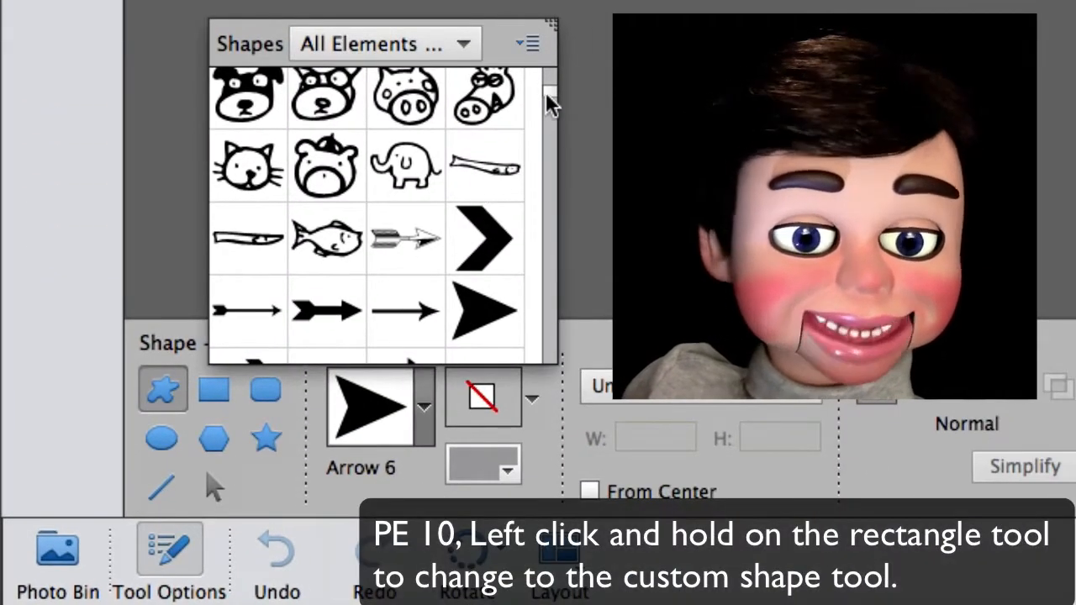
{"action": "scroll", "scroll_direction": "down", "scroll_amount": 3}
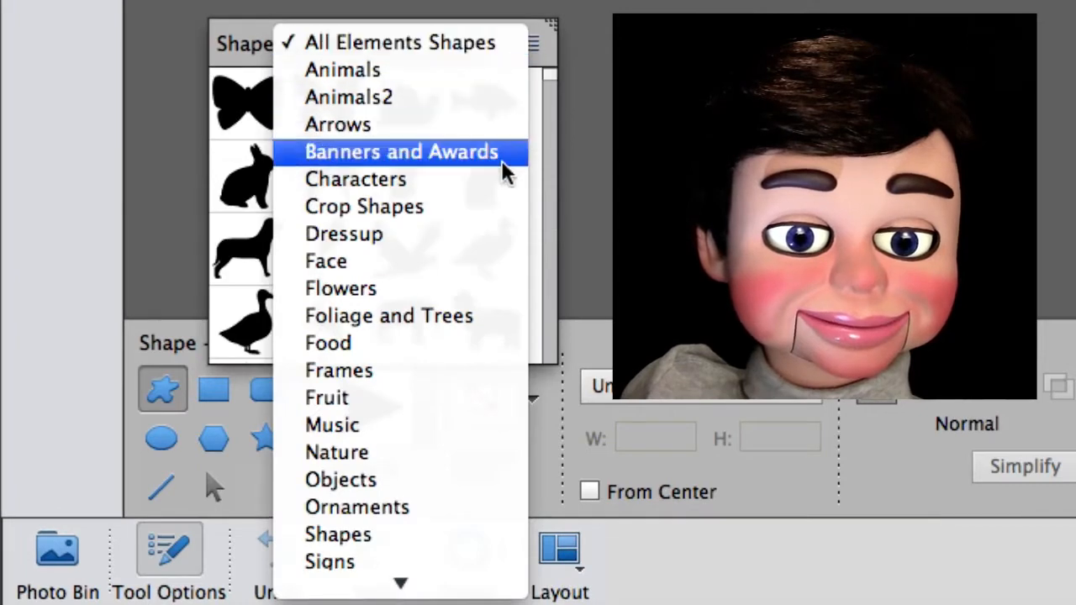
{"action": "left_click", "coordinate": [337, 534]}
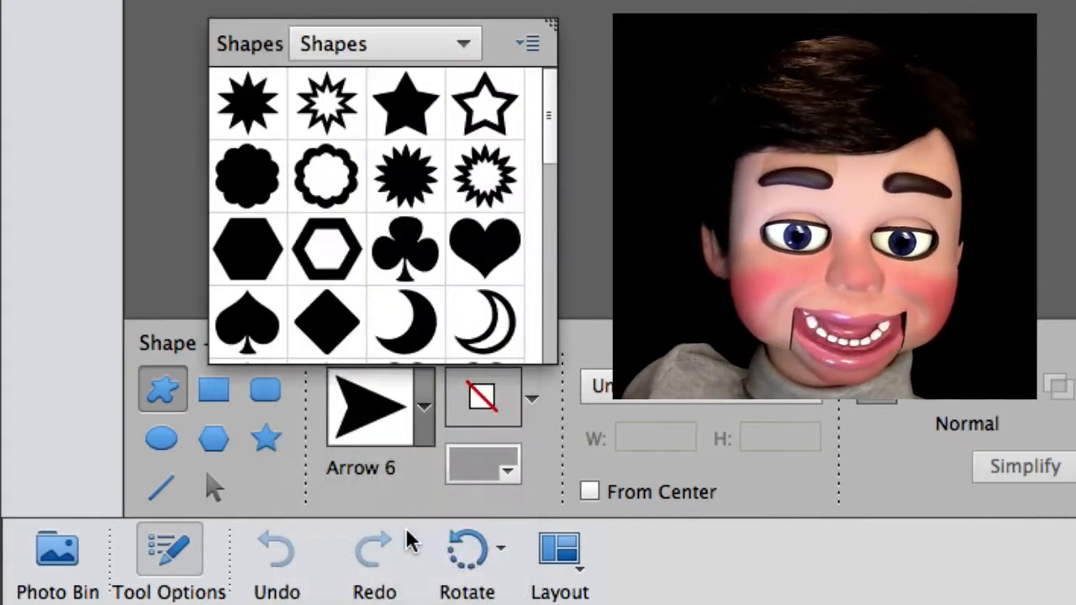
{"action": "scroll", "scroll_direction": "down", "scroll_amount": 3}
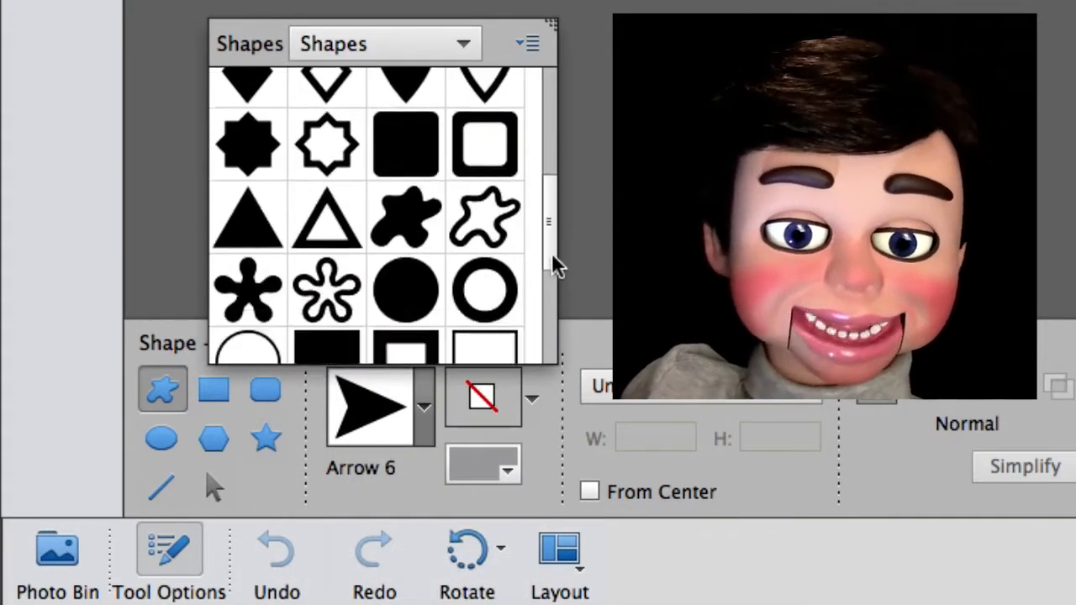
{"action": "scroll", "scroll_direction": "down", "scroll_amount": 3}
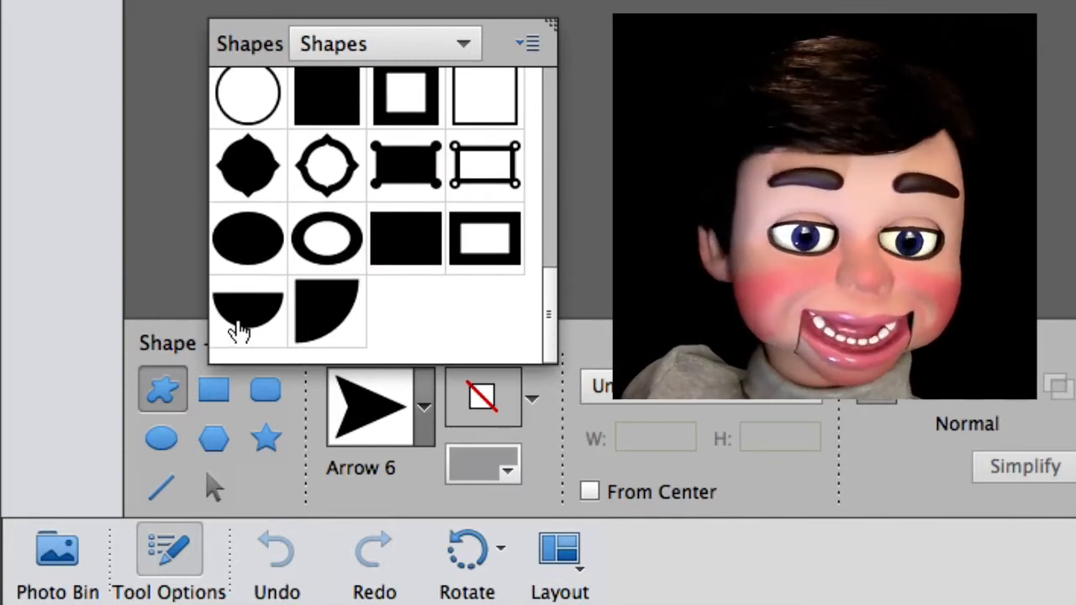
{"action": "left_click", "coordinate": [247, 311]}
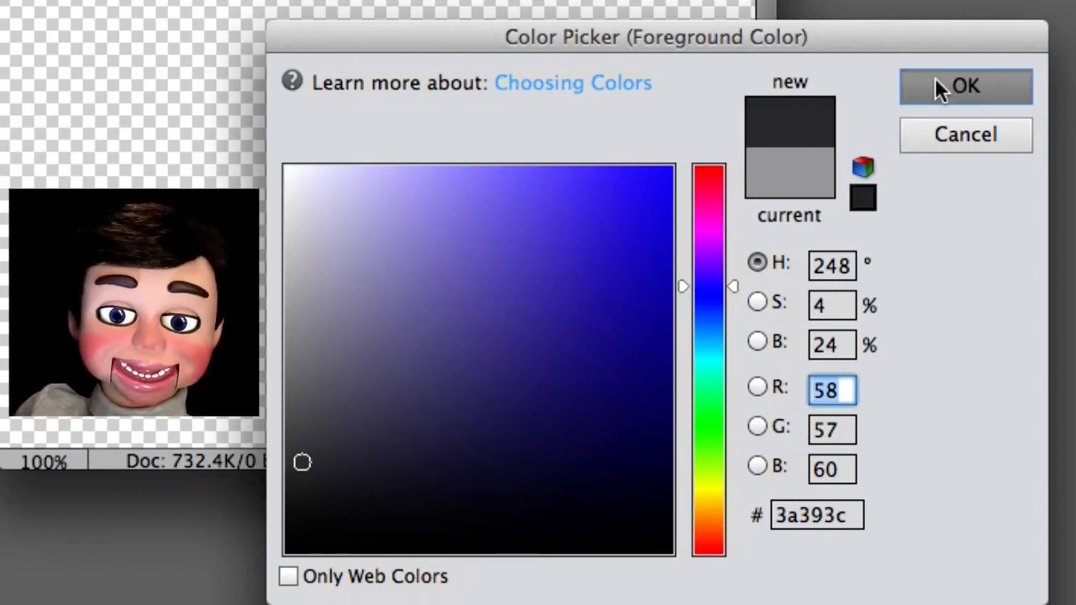
Step: Confirm the dark gray #3a393c foreground colour for the half-circle
{"action": "left_click", "coordinate": [965, 86]}
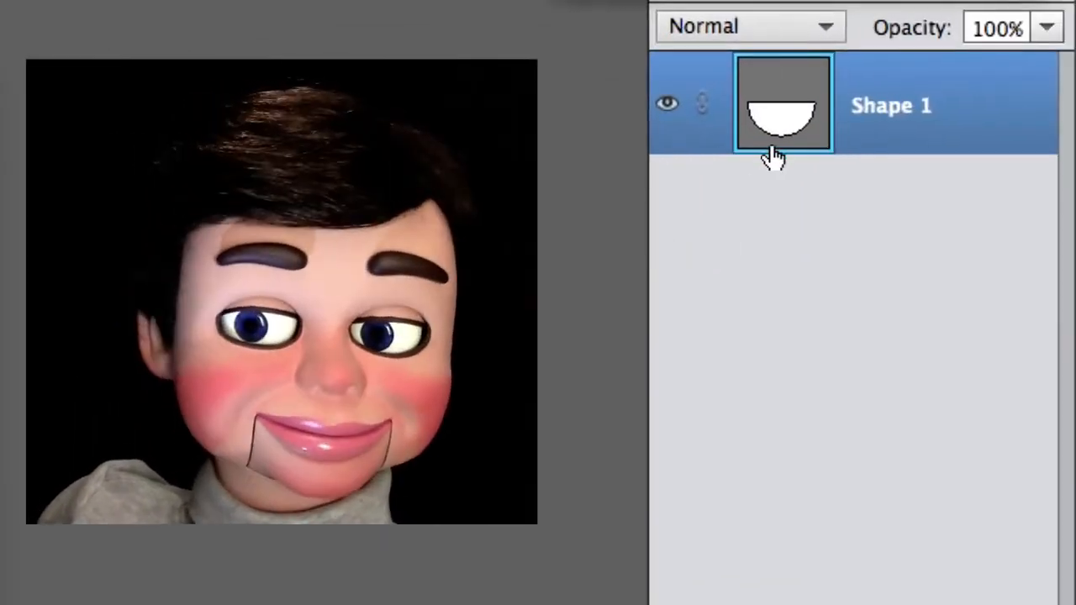
Step: Duplicate the Shape 1 layer as Top and rename the original layer to Bot
{"action": "right_click", "coordinate": [782, 101]}
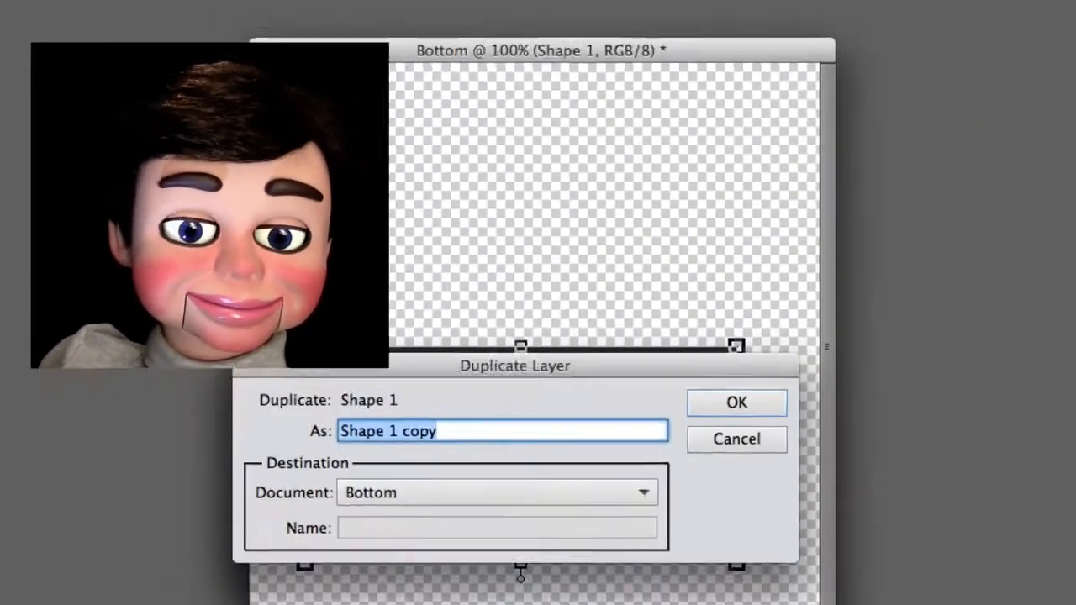
{"action": "type", "text": "Top"}
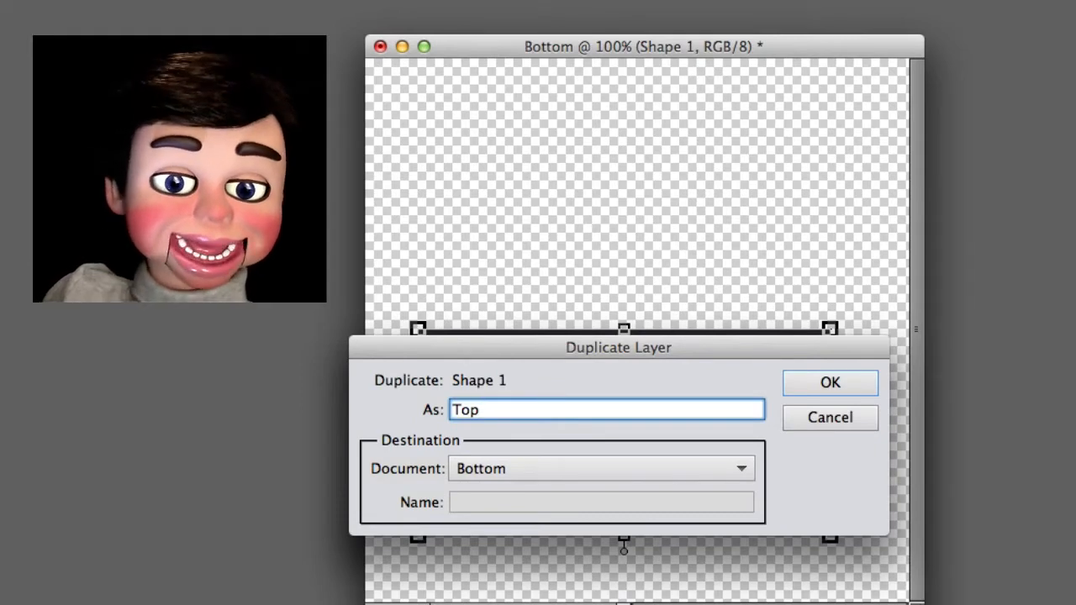
{"action": "left_click", "coordinate": [829, 383]}
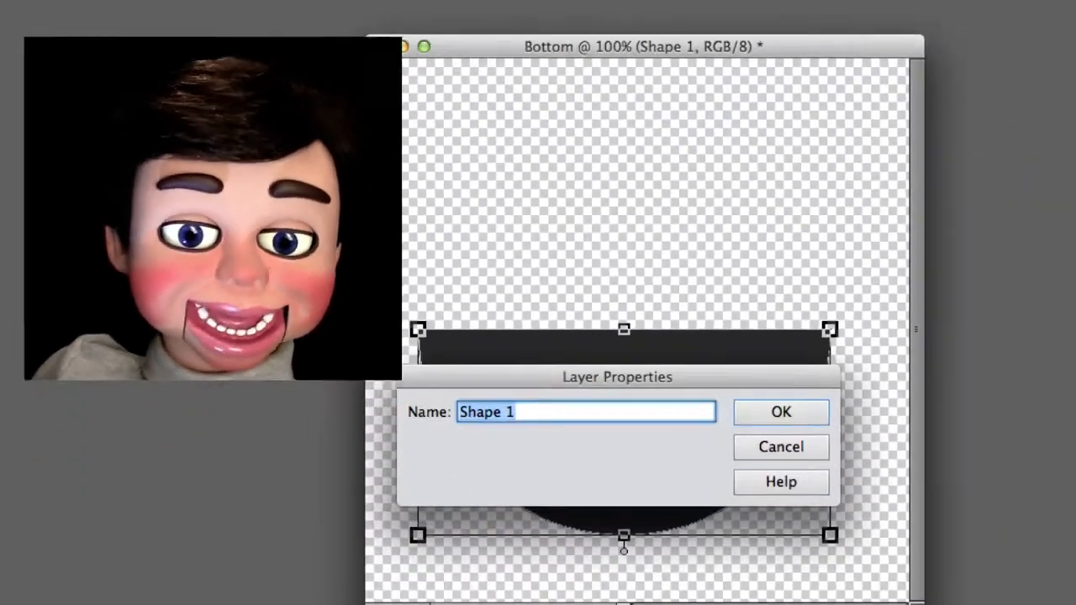
{"action": "type", "text": "Bot"}
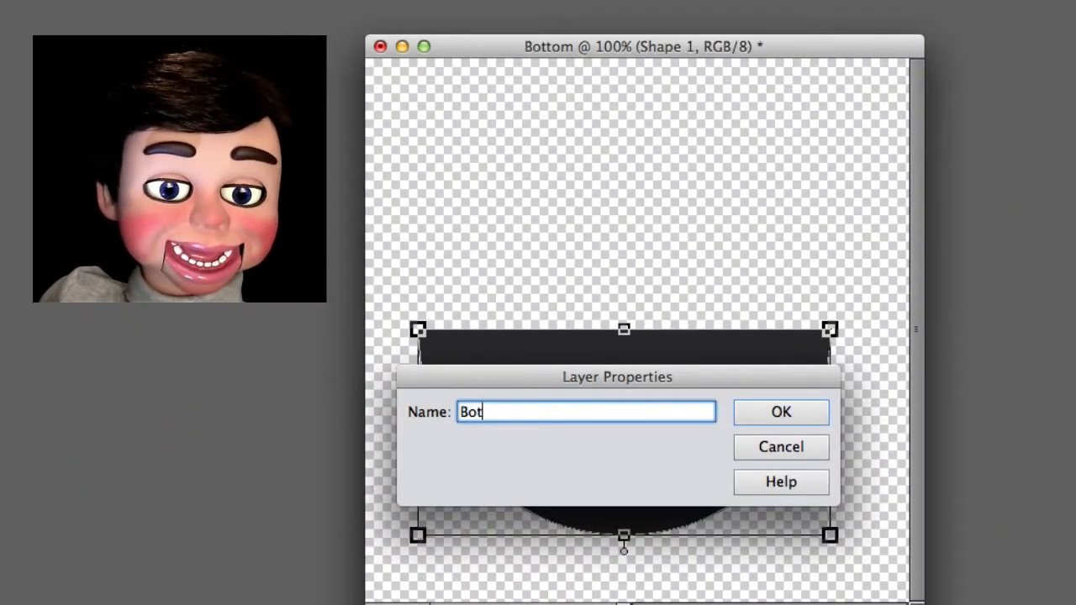
{"action": "left_click", "coordinate": [780, 412]}
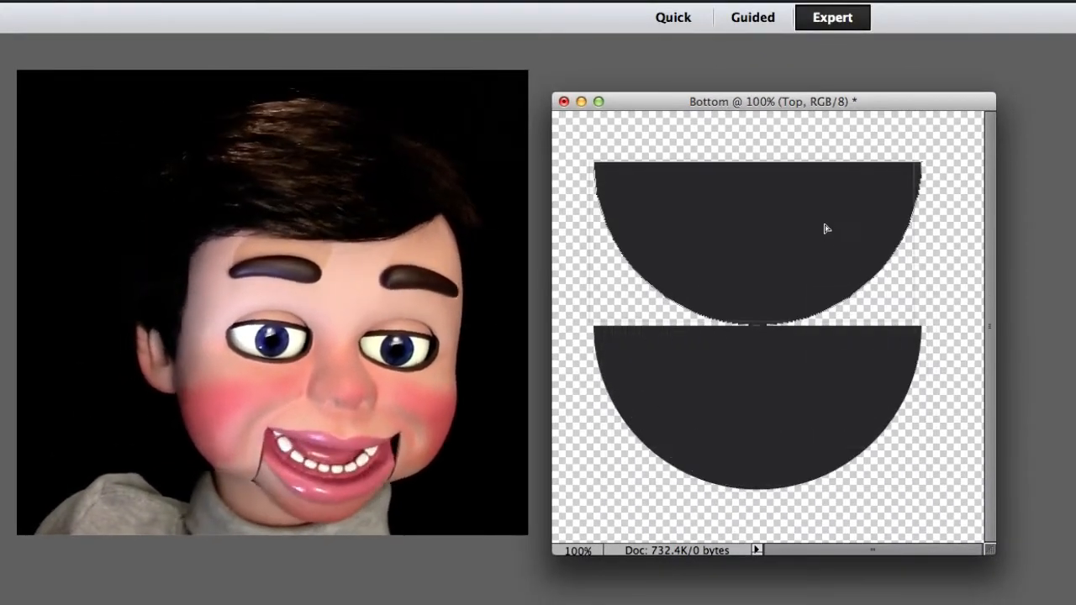
{"action": "left_click", "coordinate": [757, 233]}
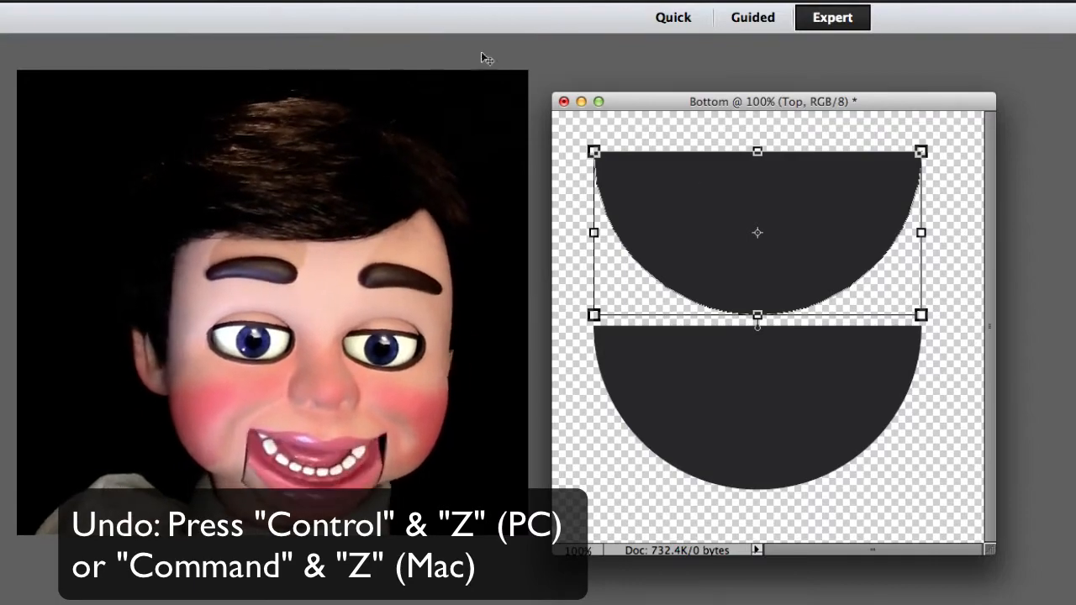
Step: Start a new blank document for the Top half and reach the Image rotate commands
{"action": "left_click", "coordinate": [217, 13]}
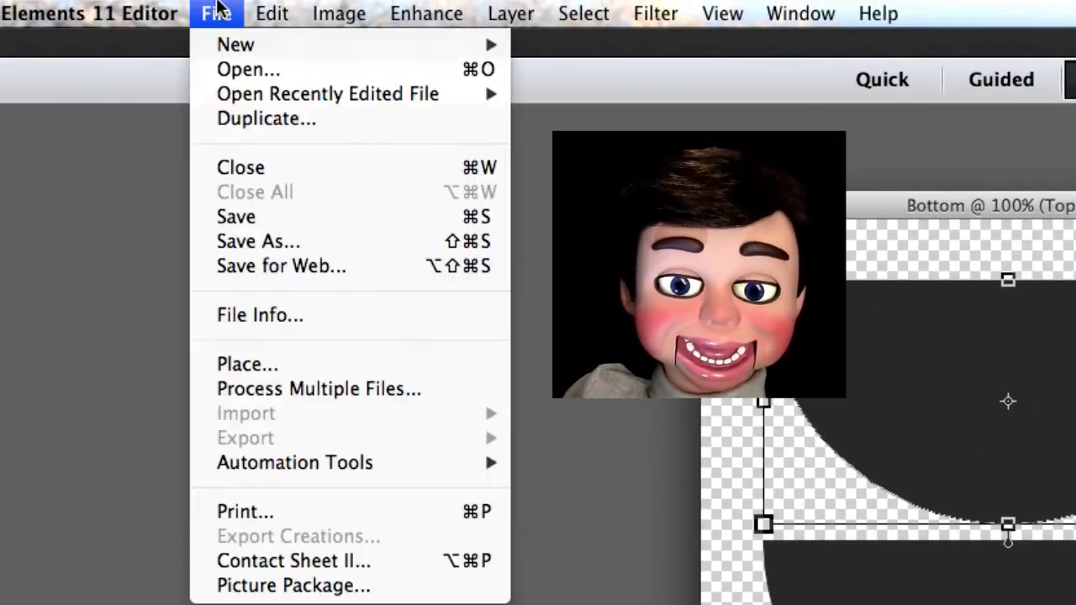
{"action": "mouse_move", "coordinate": [235, 44]}
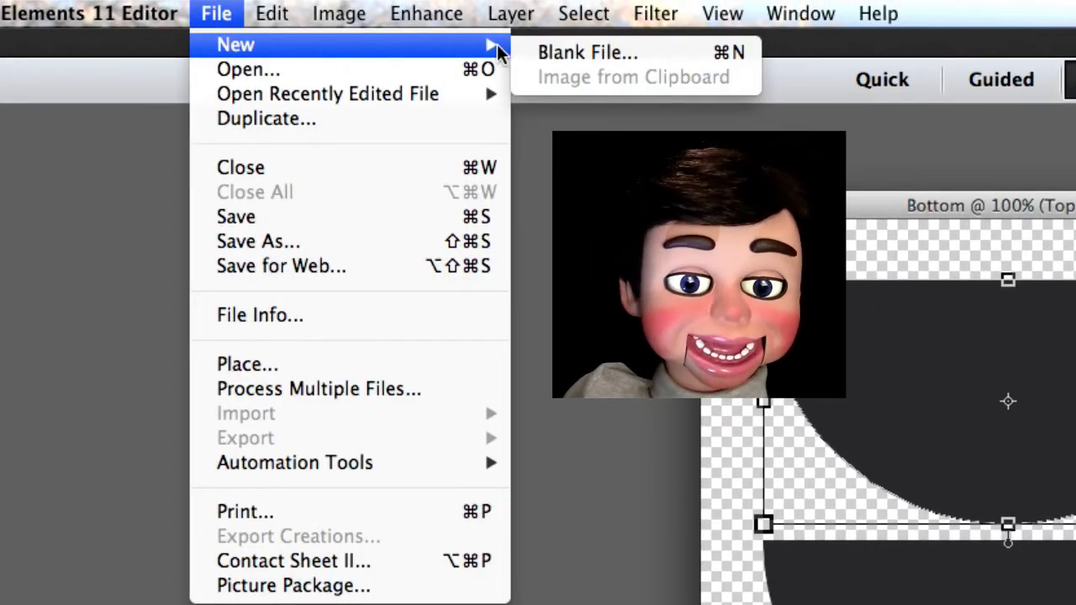
{"action": "left_click", "coordinate": [586, 52]}
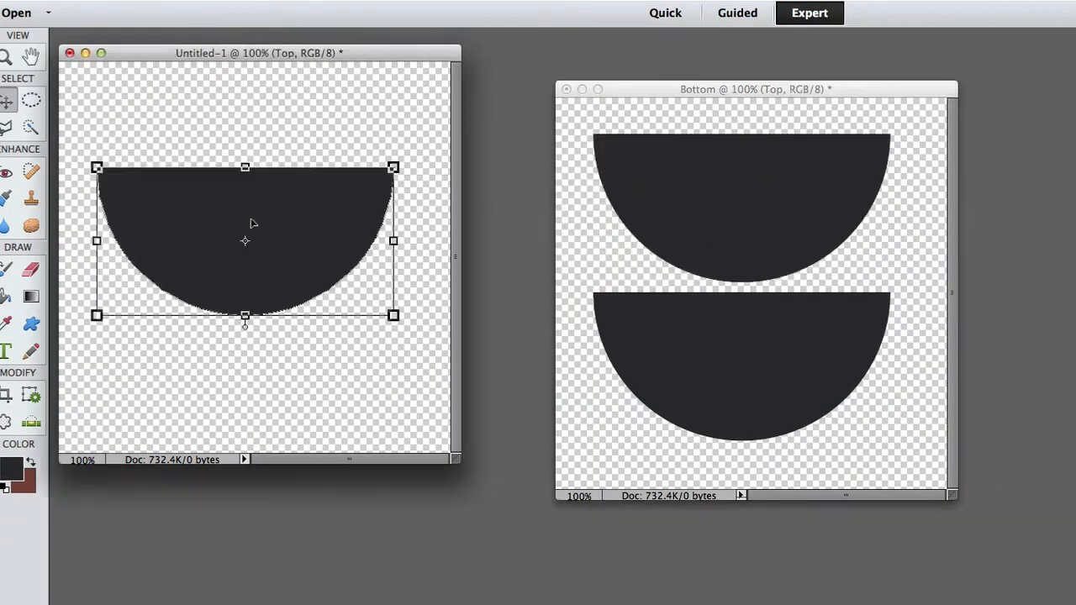
{"action": "mouse_move", "coordinate": [336, 126]}
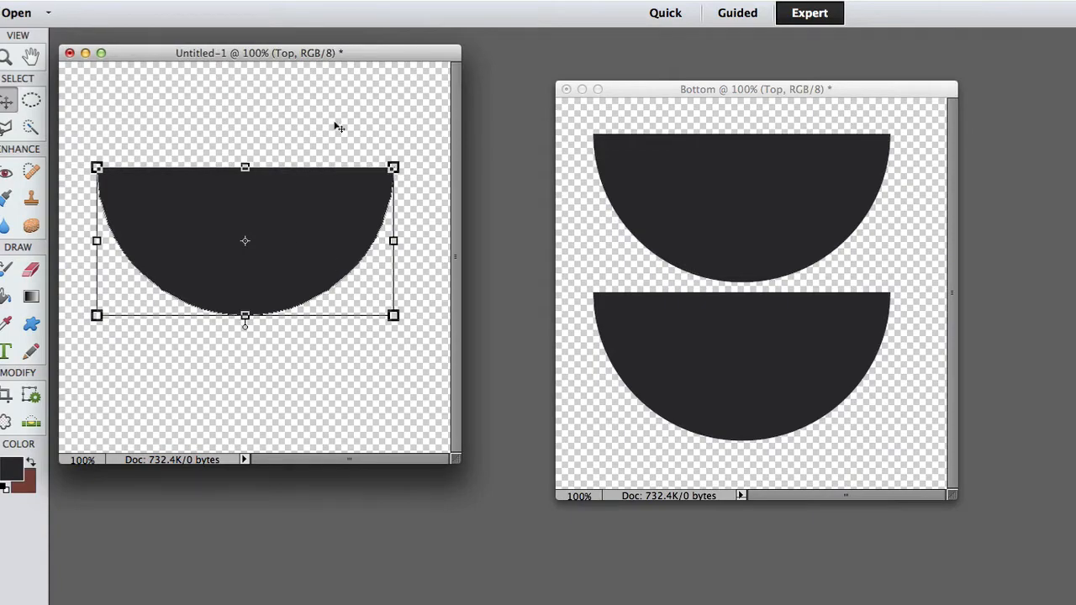
{"action": "left_click", "coordinate": [460, 13]}
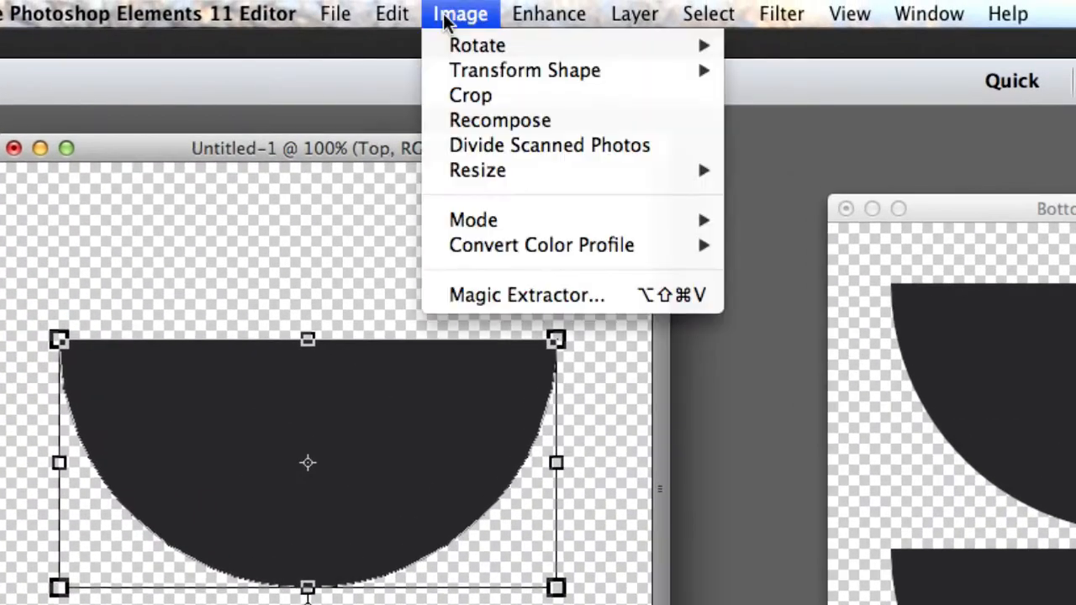
{"action": "mouse_move", "coordinate": [477, 45]}
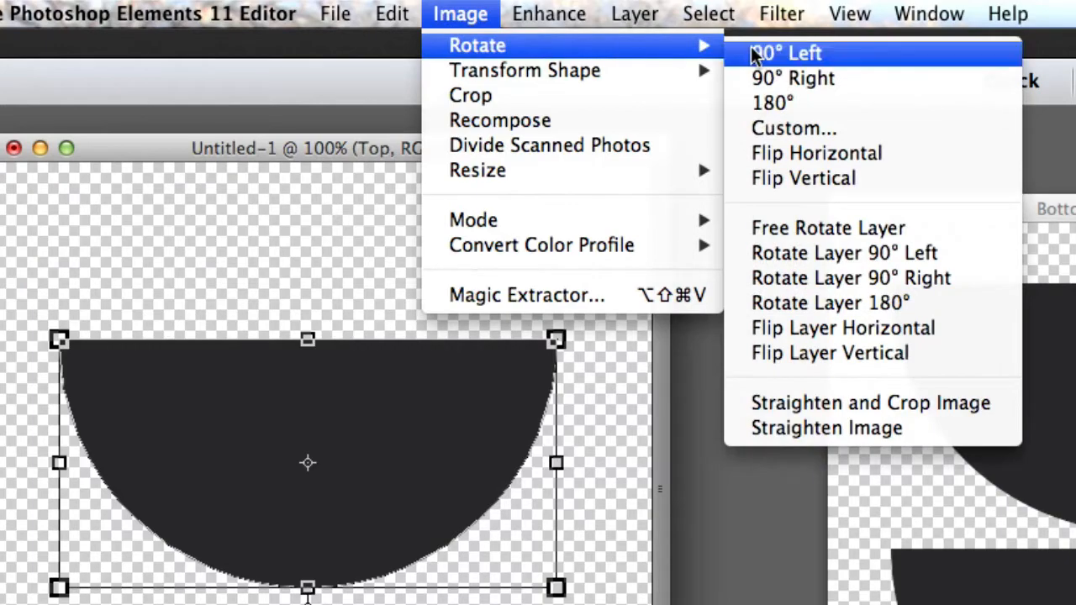
{"action": "mouse_move", "coordinate": [774, 185]}
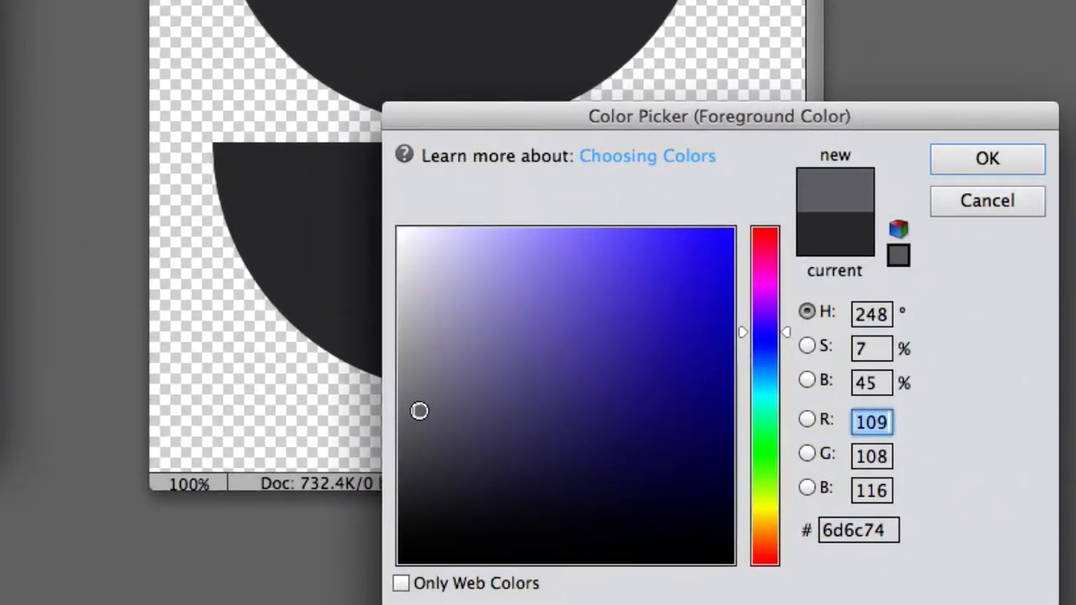
Step: Set the foreground colour to lighter gray #8a8990 and switch to the Gradient tool
{"action": "left_click", "coordinate": [411, 340]}
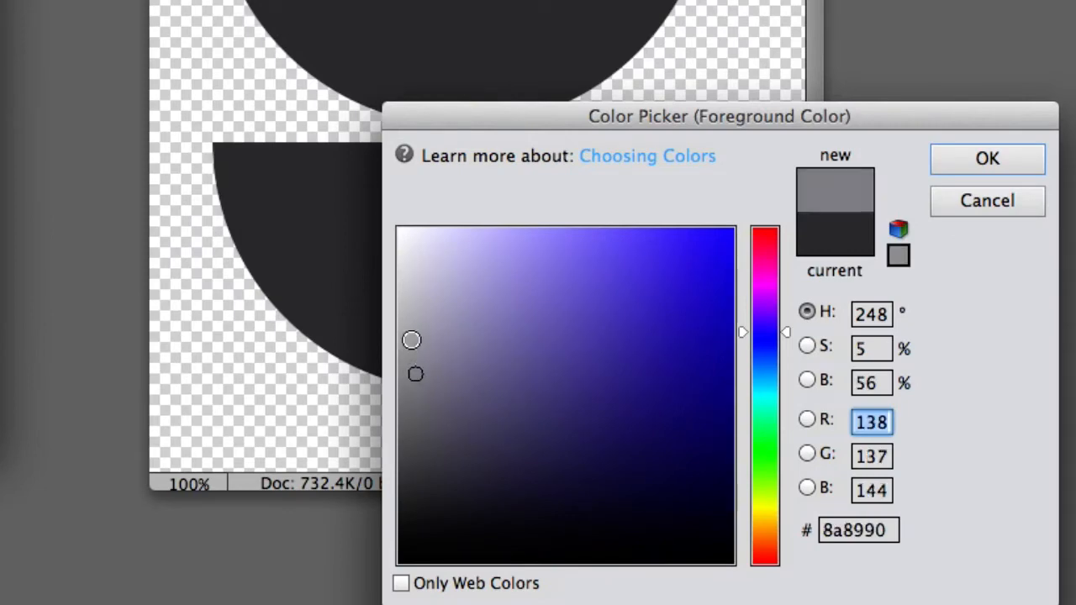
{"action": "left_click", "coordinate": [986, 158]}
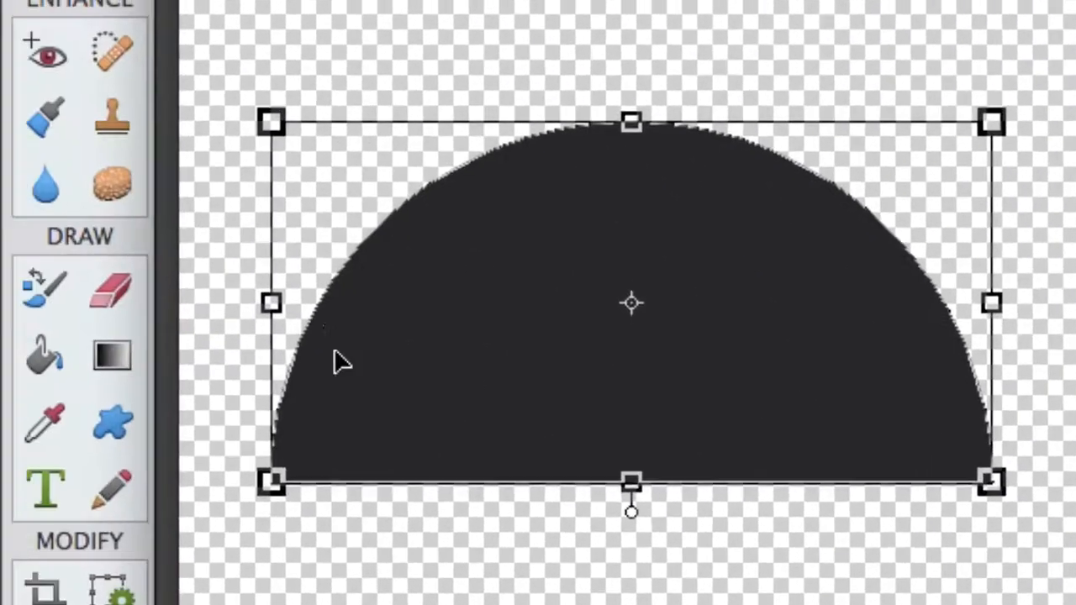
{"action": "left_click", "coordinate": [46, 353]}
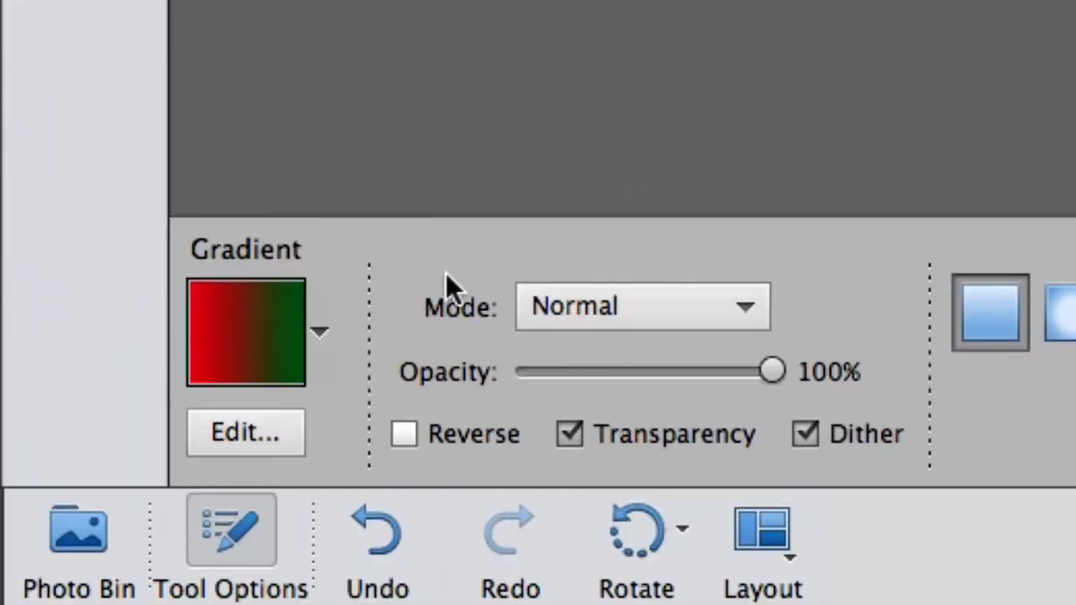
{"action": "mouse_move", "coordinate": [246, 431]}
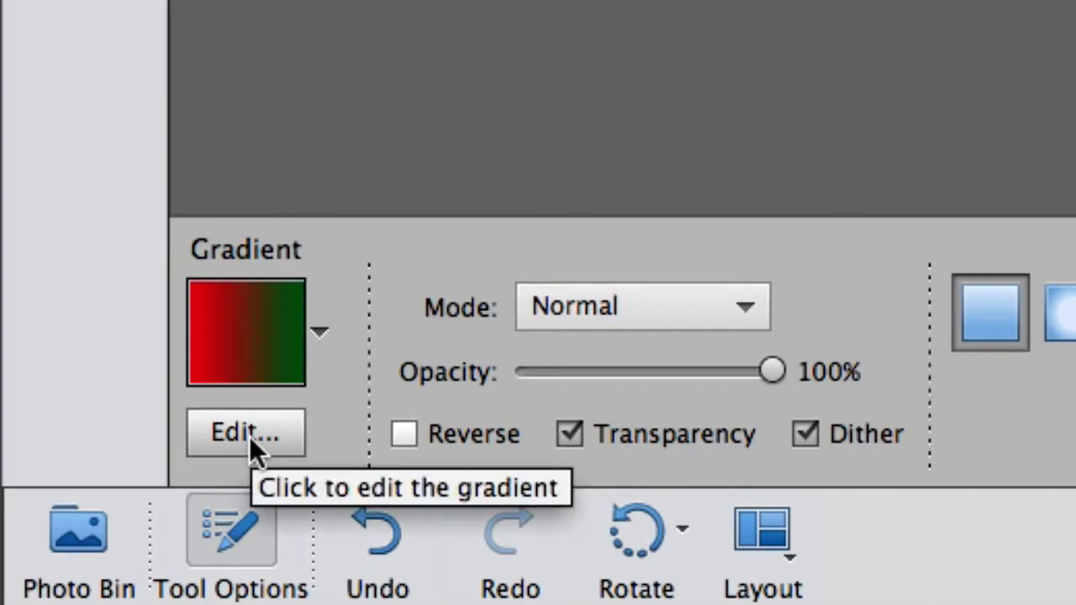
Step: Edit the gradient stops to light gray #a4a3aa and dark gray #535455
{"action": "left_click", "coordinate": [245, 432]}
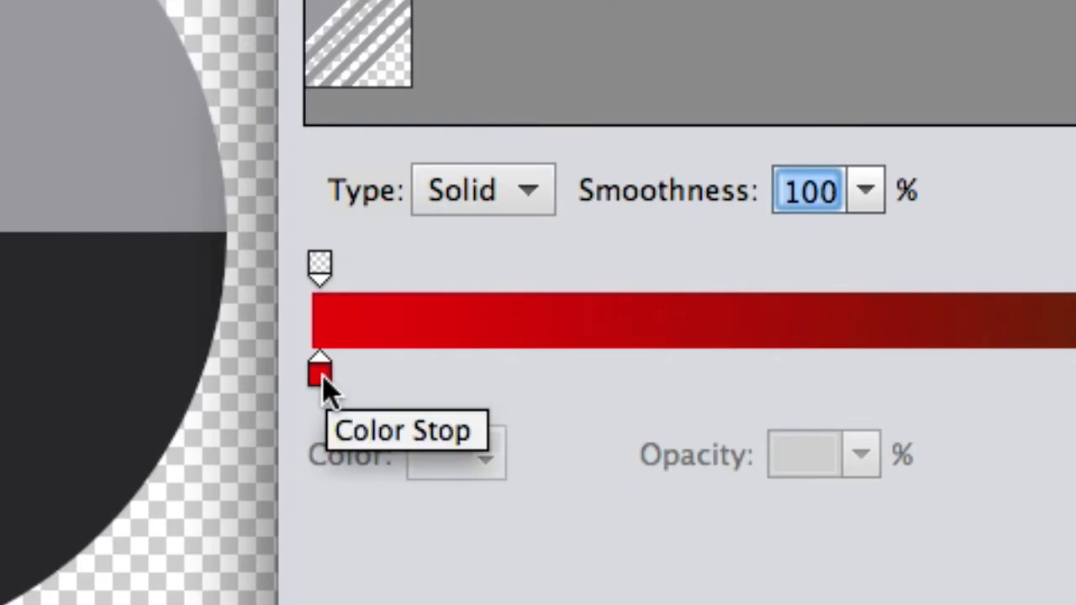
{"action": "left_click", "coordinate": [319, 370]}
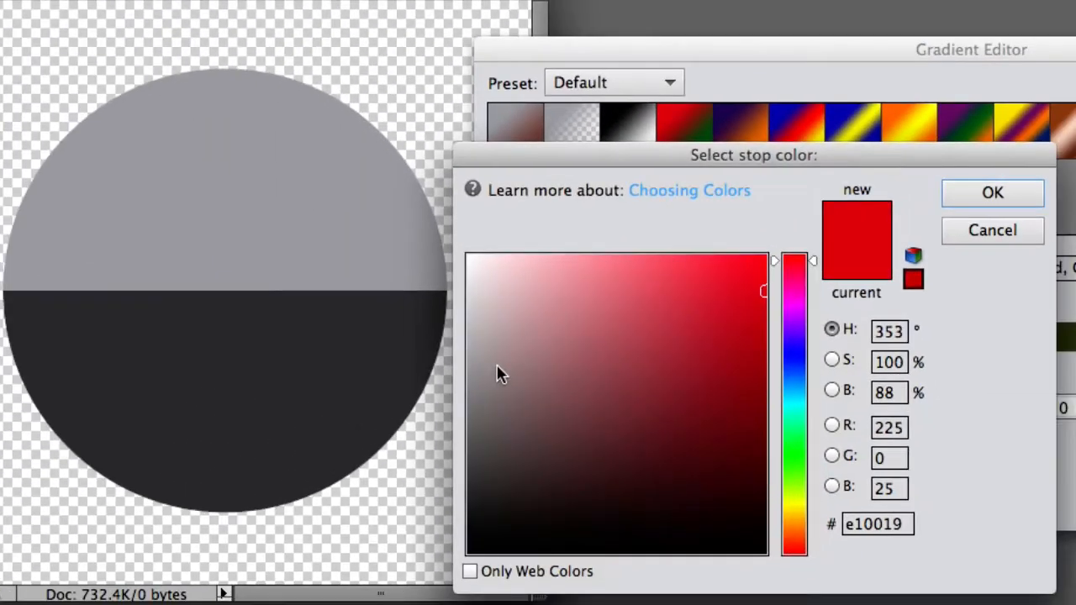
{"action": "mouse_move", "coordinate": [335, 165]}
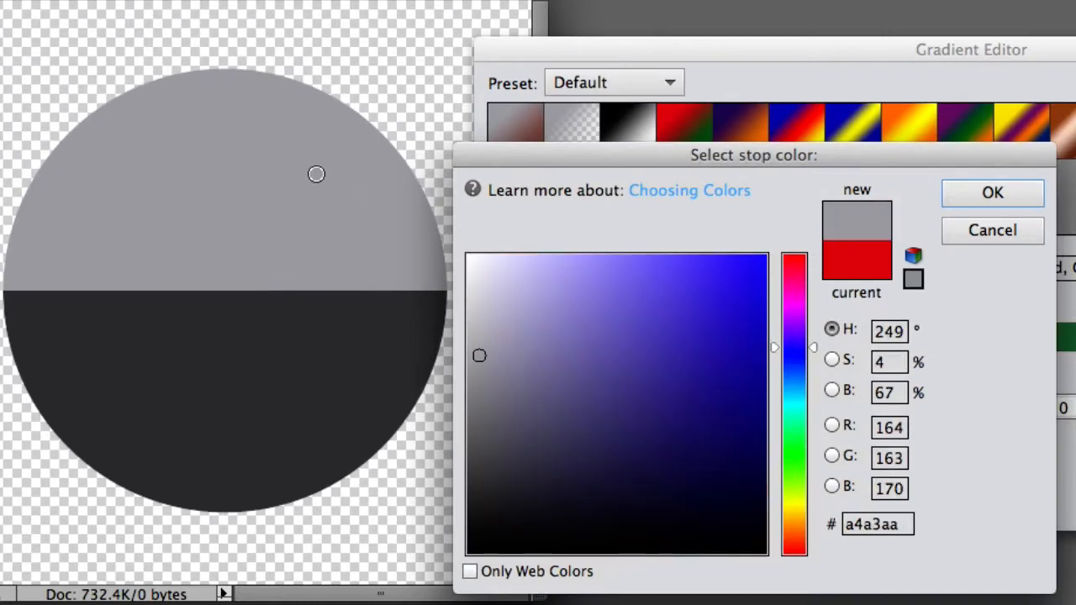
{"action": "left_click", "coordinate": [992, 192]}
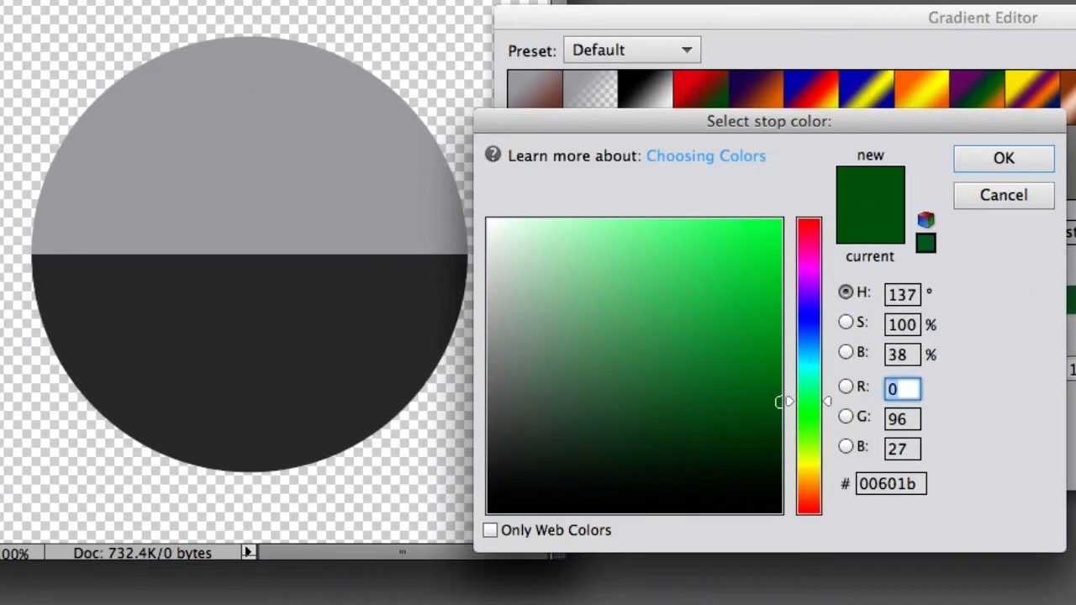
{"action": "mouse_move", "coordinate": [787, 367]}
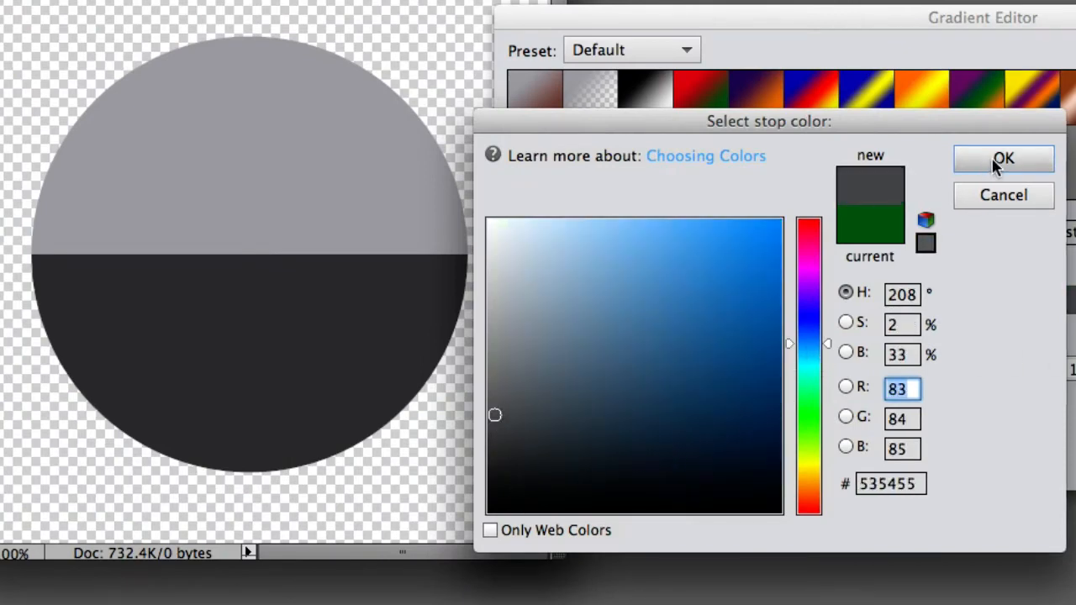
{"action": "left_click", "coordinate": [1002, 159]}
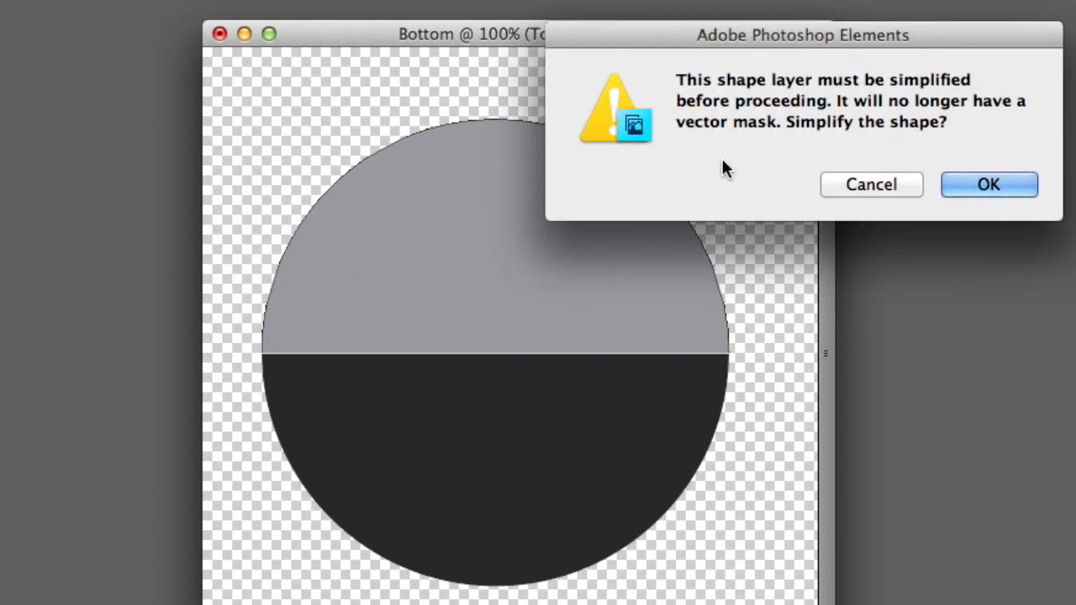
{"action": "mouse_move", "coordinate": [585, 165]}
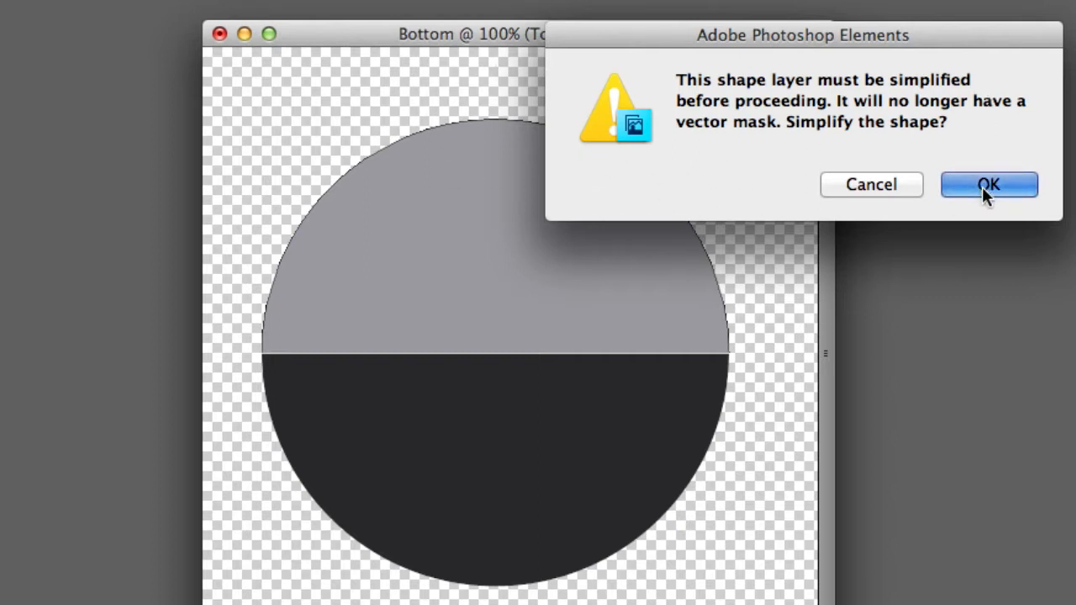
Step: Accept simplifying the Top shape layer so it can take a gradient fill
{"action": "left_click", "coordinate": [988, 183]}
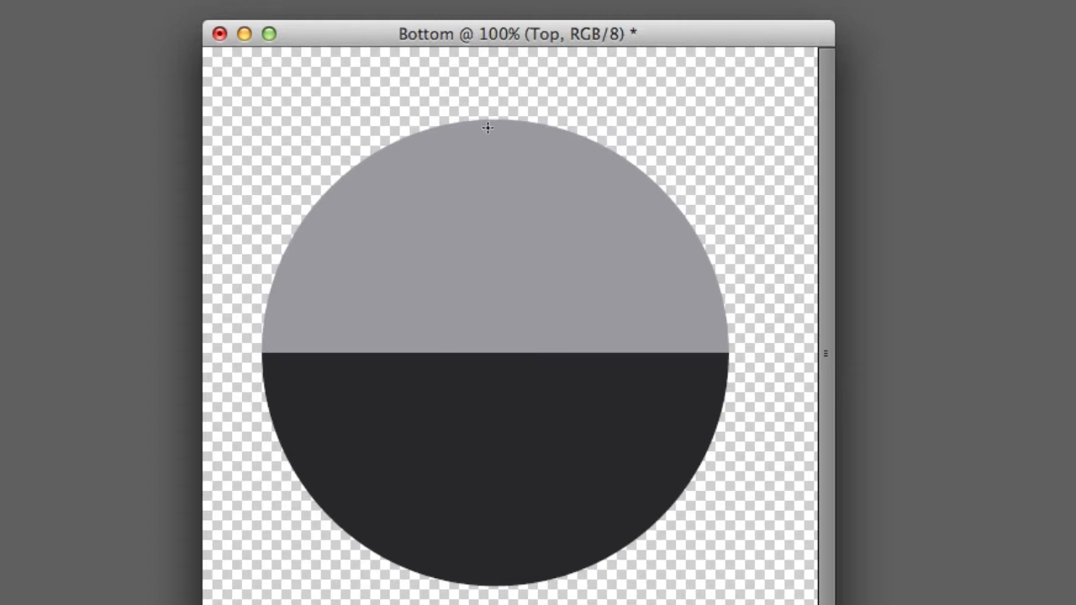
{"action": "mouse_move", "coordinate": [484, 221]}
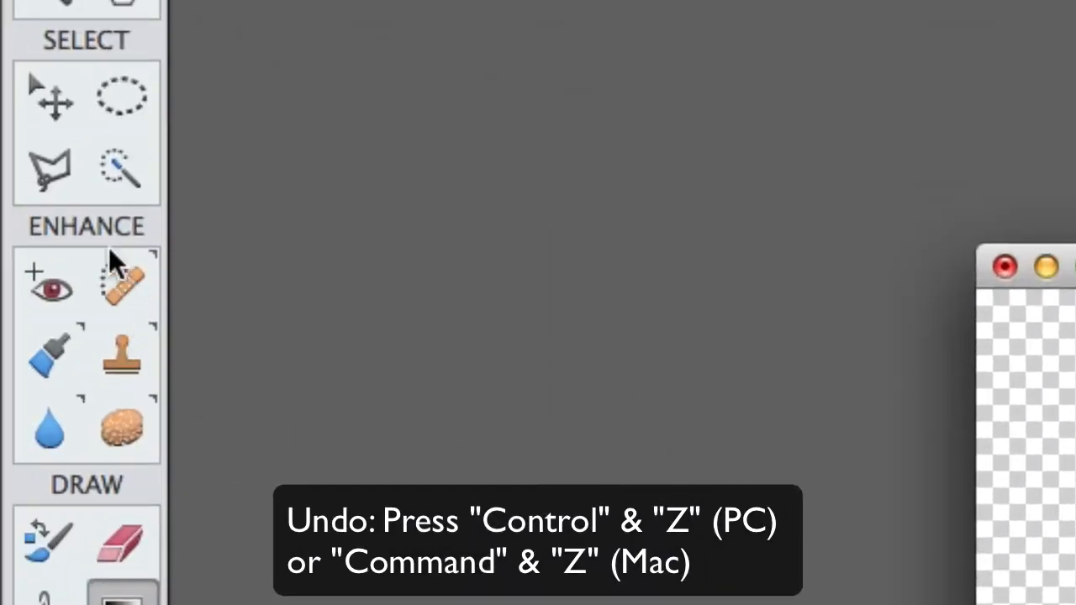
Step: Lasso the top half and drag a downward gray gradient from its top edge to the centre
{"action": "left_click", "coordinate": [48, 168]}
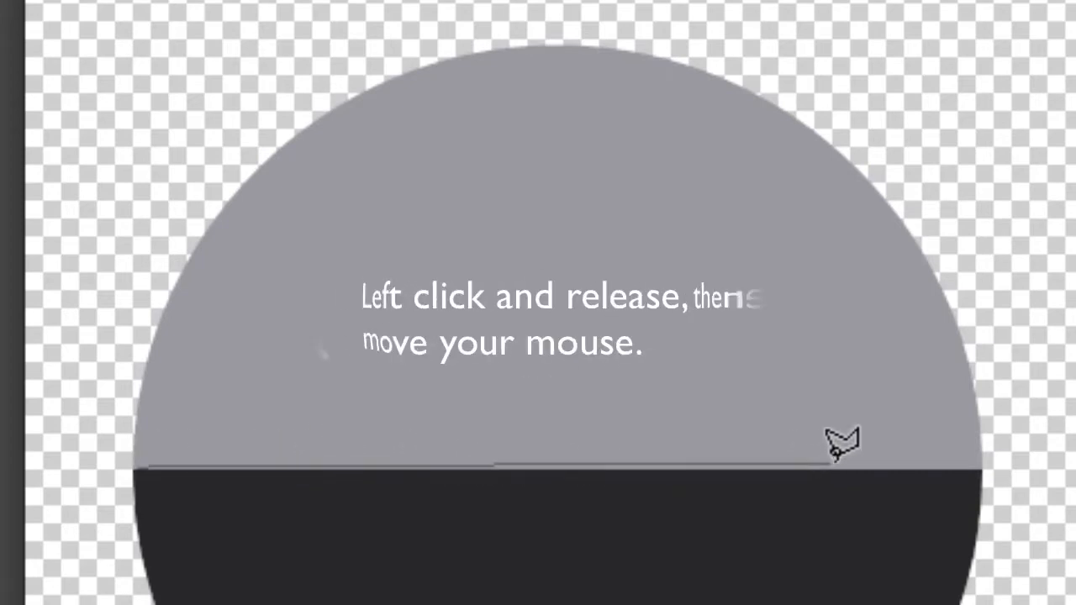
{"action": "mouse_move", "coordinate": [983, 446]}
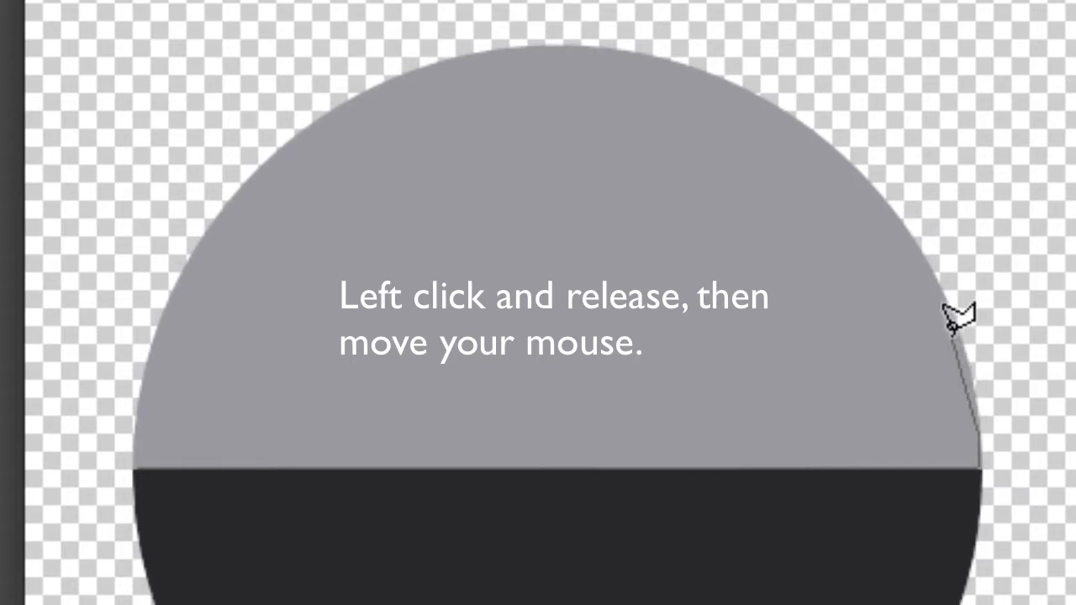
{"action": "mouse_move", "coordinate": [760, 87]}
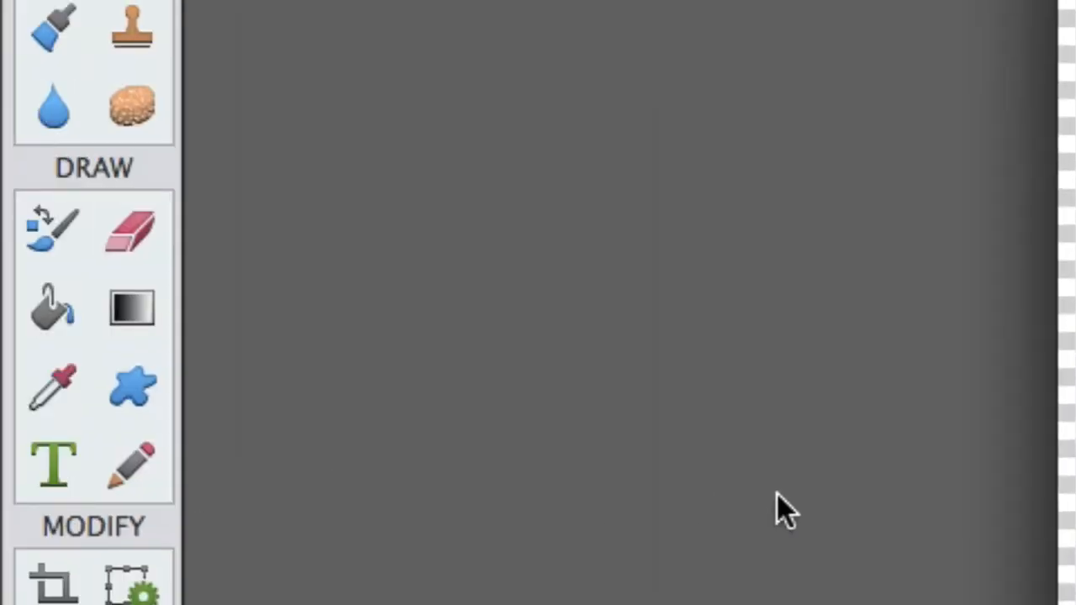
{"action": "mouse_move", "coordinate": [454, 286]}
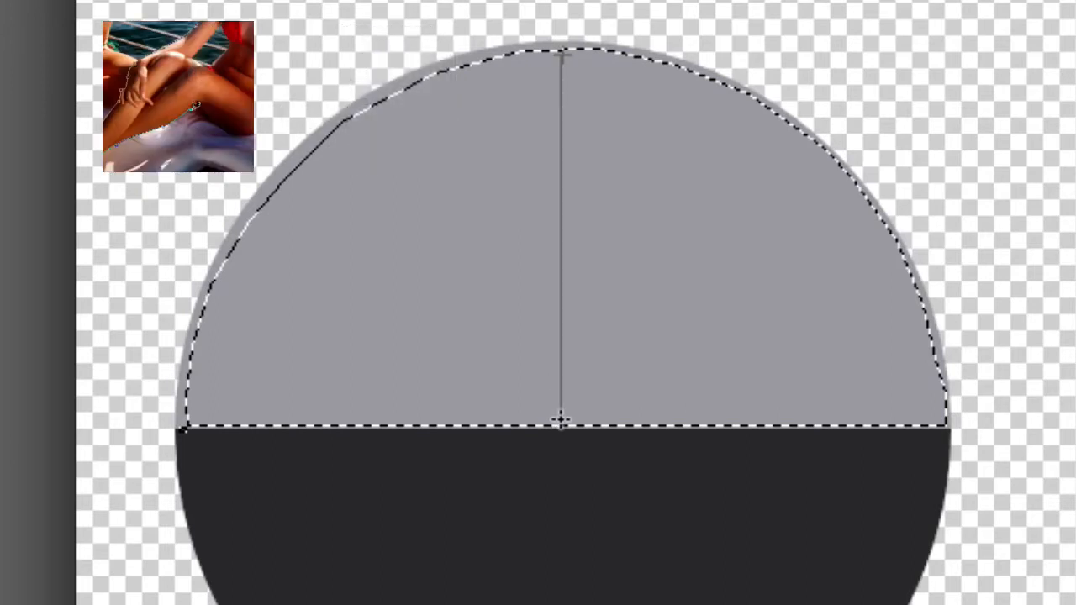
{"action": "left_click_drag", "start_coordinate": [562, 54], "coordinate": [561, 429]}
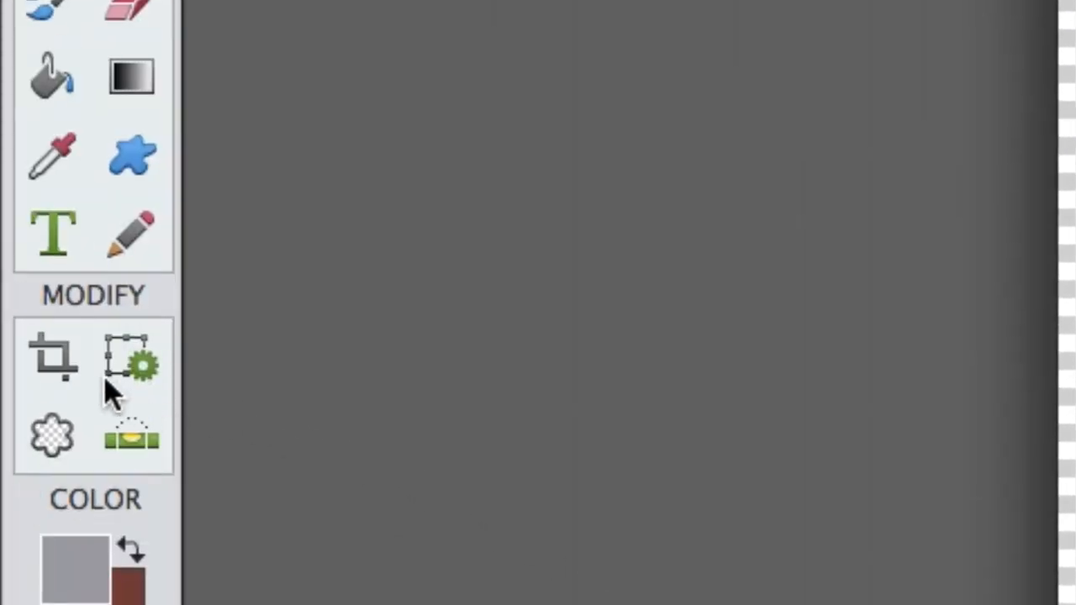
{"action": "mouse_move", "coordinate": [52, 436]}
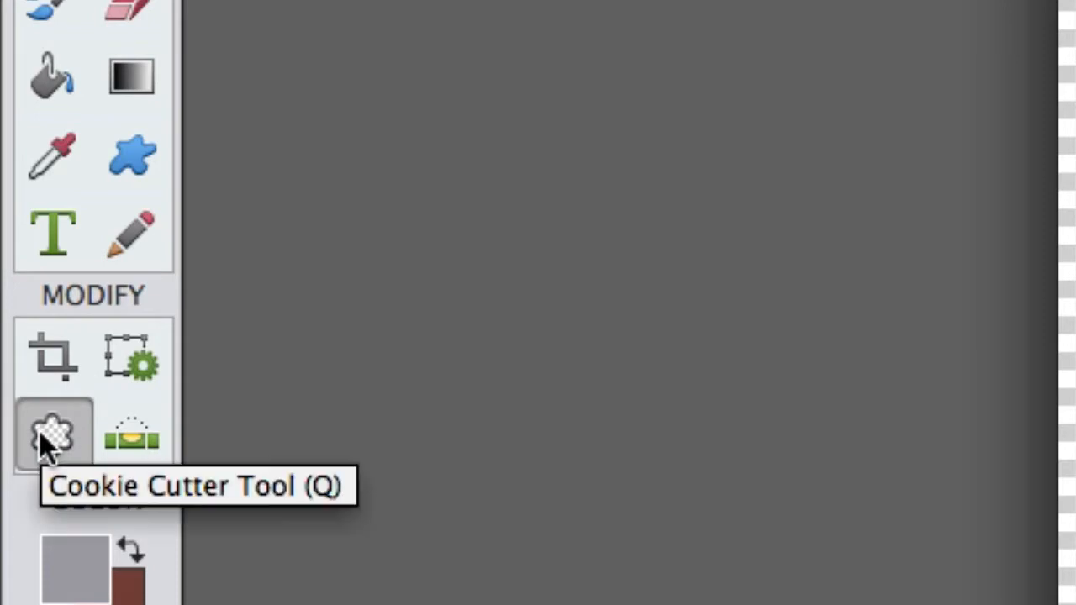
Step: Switch to the Cookie Cutter tool with the solid circle shape for cutting the badge
{"action": "left_click", "coordinate": [52, 435]}
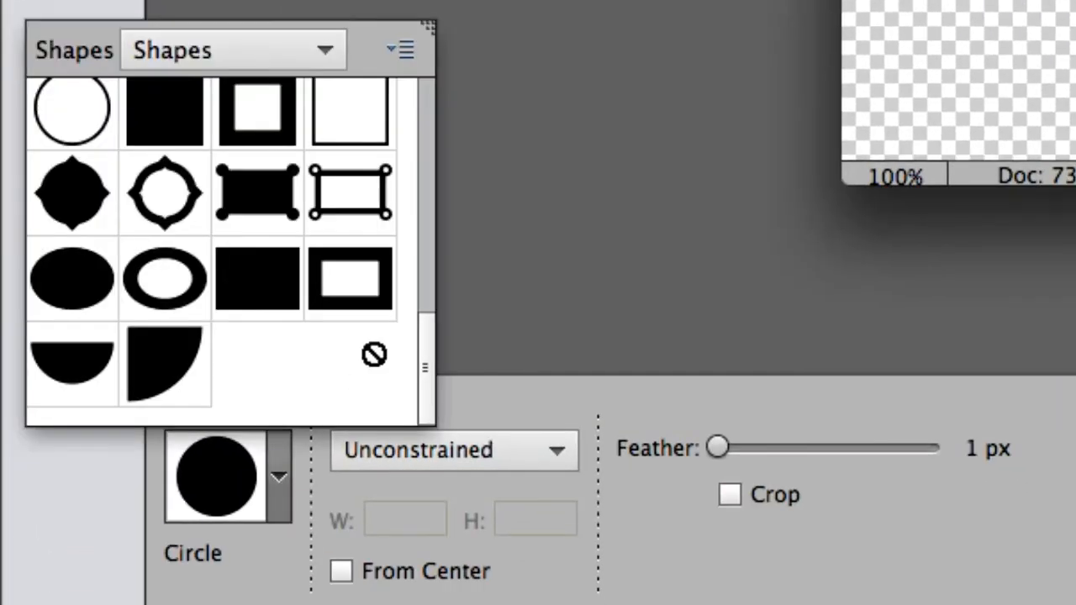
{"action": "mouse_move", "coordinate": [347, 333]}
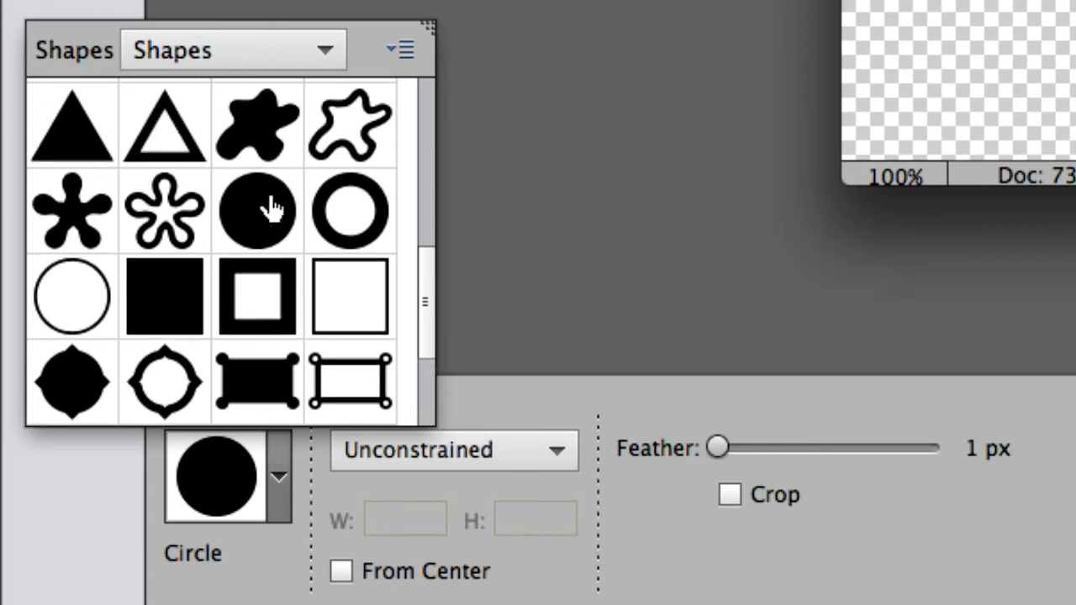
{"action": "left_click", "coordinate": [257, 210]}
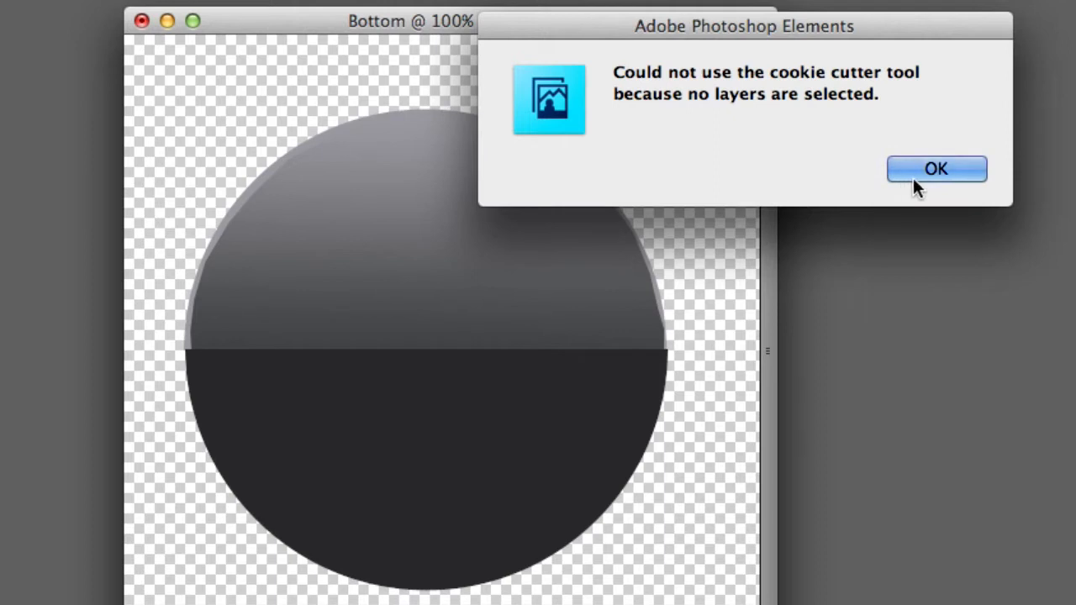
Step: Dismiss the no-layer-selected alert and make the Bottom layer active in the badge document
{"action": "left_click", "coordinate": [935, 168]}
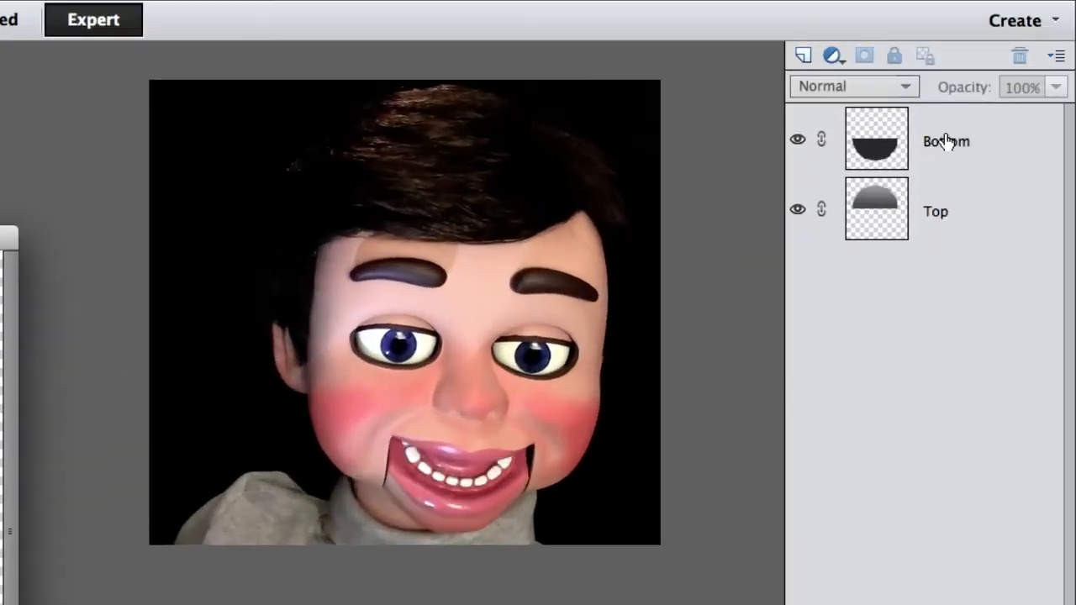
{"action": "left_click", "coordinate": [945, 141]}
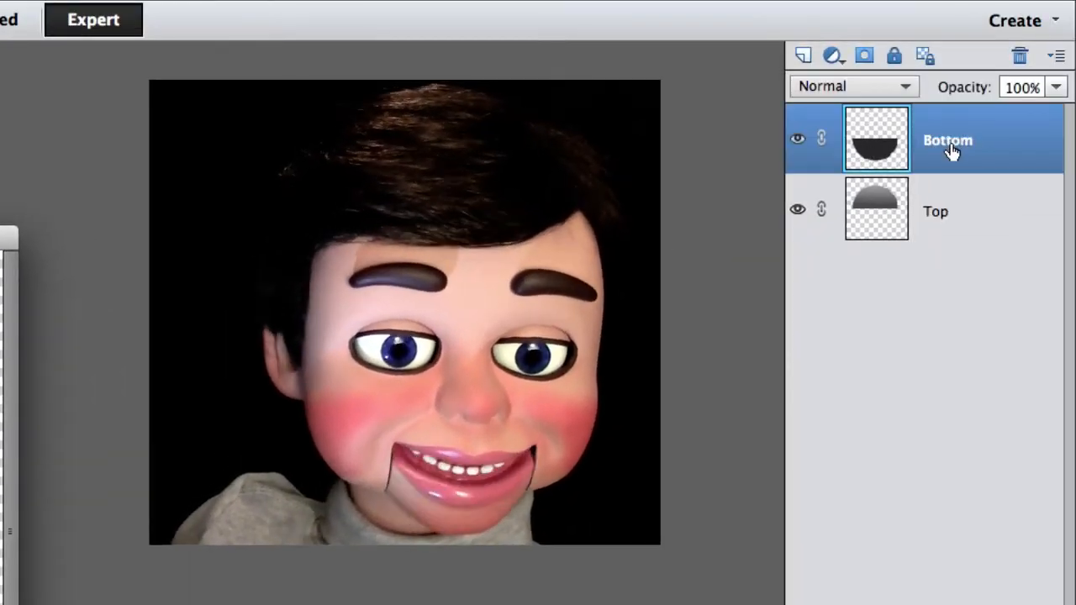
{"action": "left_click", "coordinate": [935, 211]}
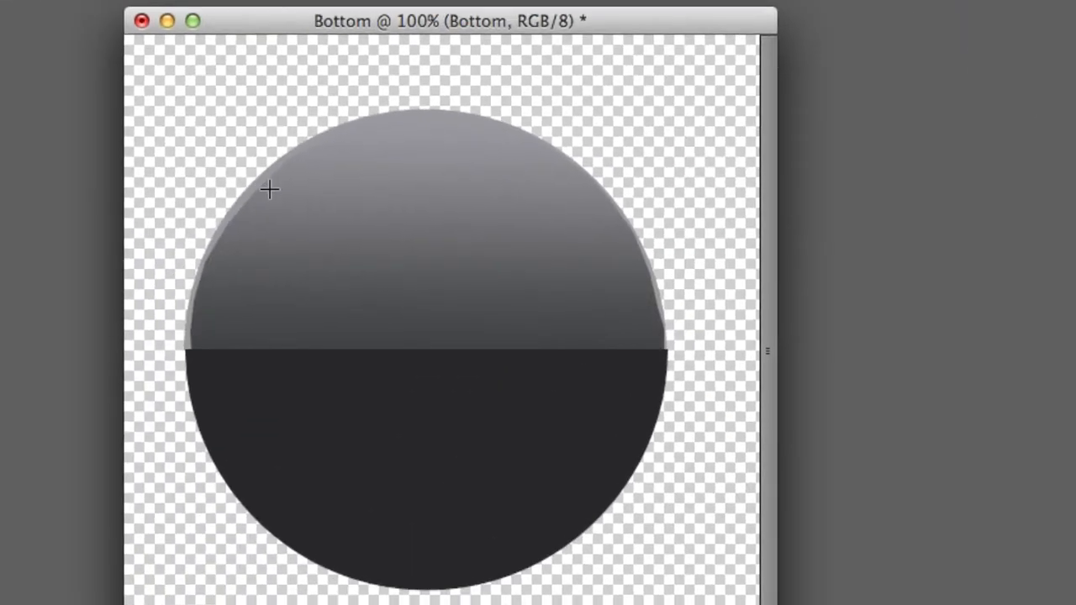
Step: Cut the two-tone badge into a clean circle with the Cookie Cutter shape
{"action": "left_click_drag", "start_coordinate": [269, 188], "coordinate": [541, 468]}
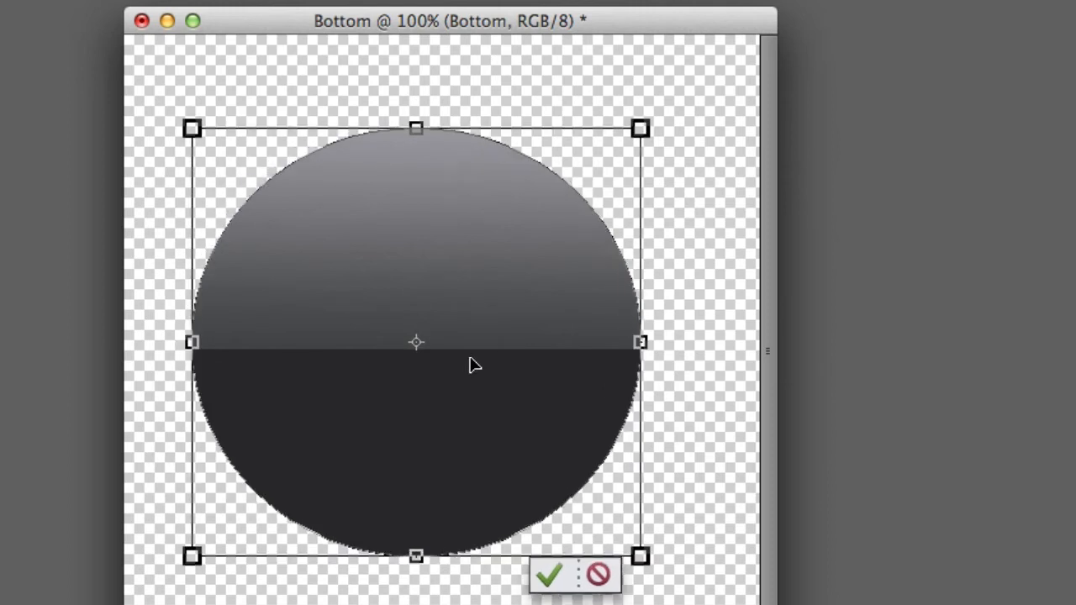
{"action": "mouse_move", "coordinate": [740, 246]}
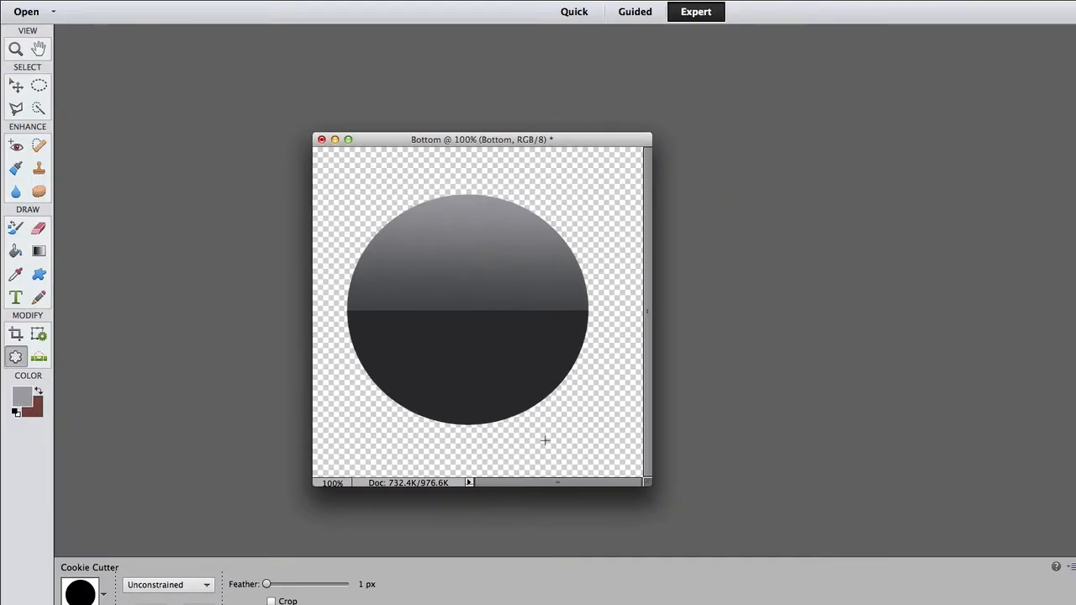
{"action": "left_click_drag", "start_coordinate": [481, 139], "coordinate": [267, 118]}
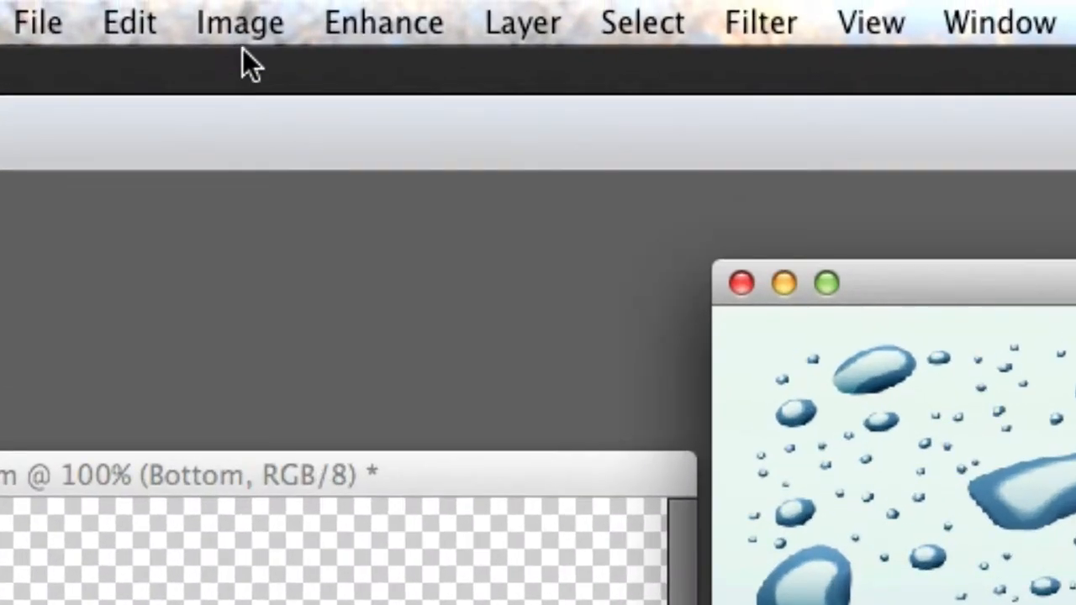
Step: Set Image Size width to 3 inches with Resample Image off, keeping 2572 × 2000 pixels
{"action": "left_click", "coordinate": [239, 22]}
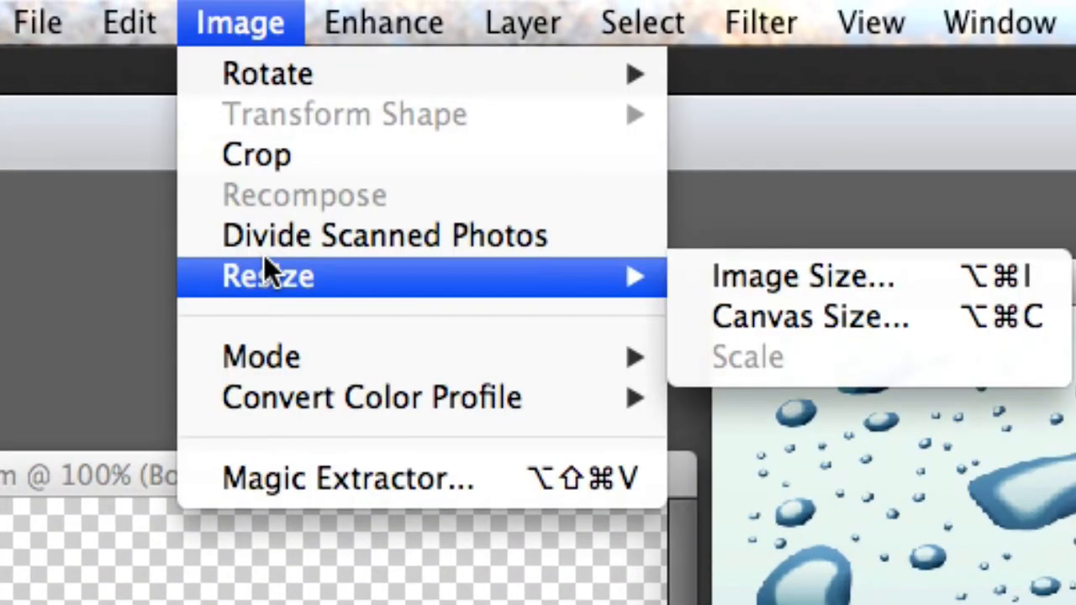
{"action": "left_click", "coordinate": [801, 275]}
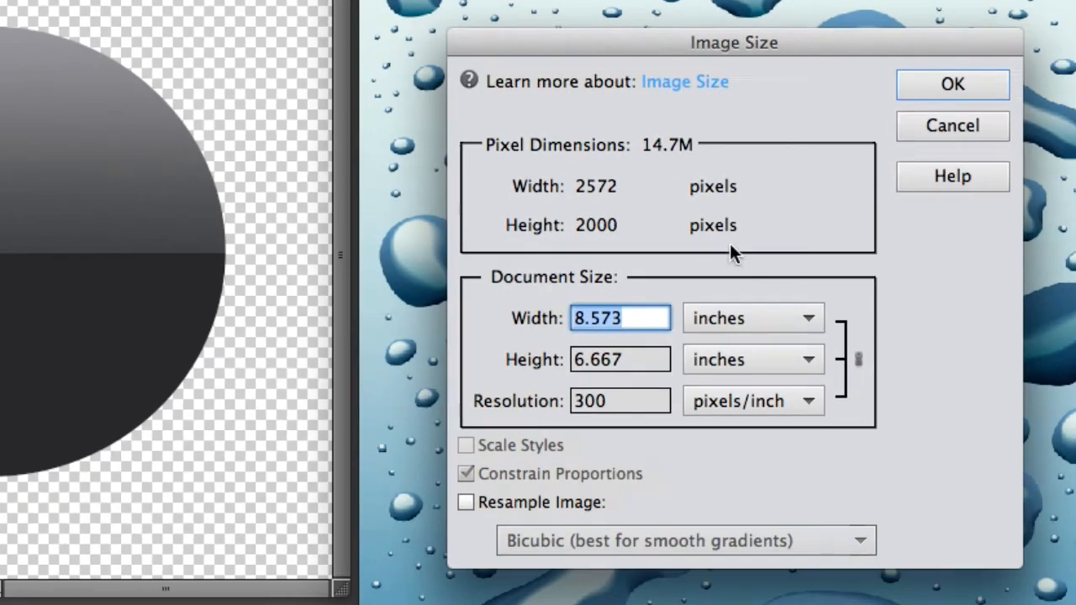
{"action": "left_click", "coordinate": [621, 318]}
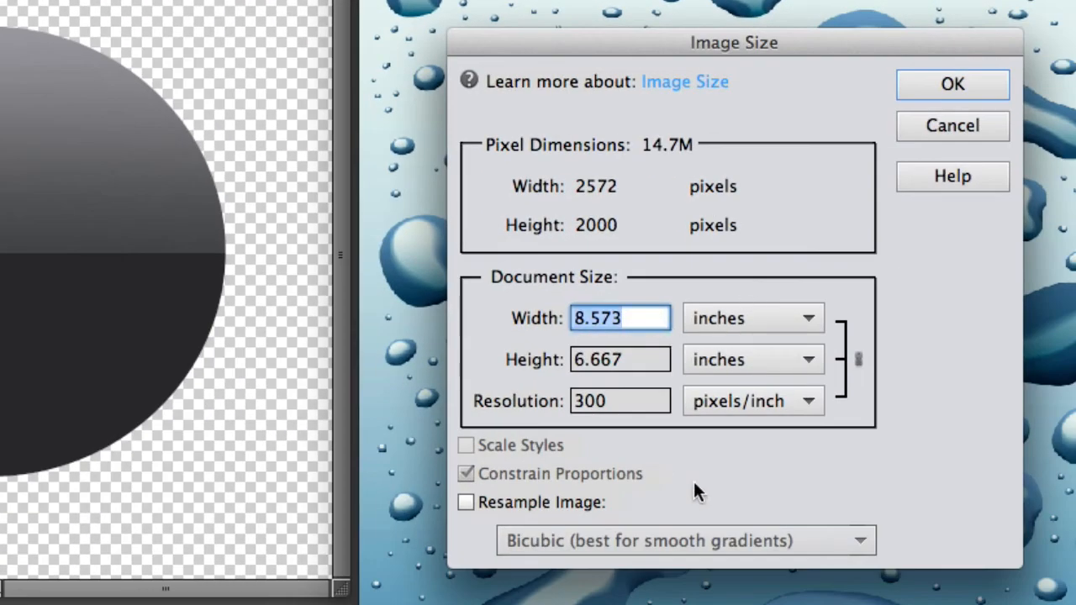
{"action": "type", "text": "3"}
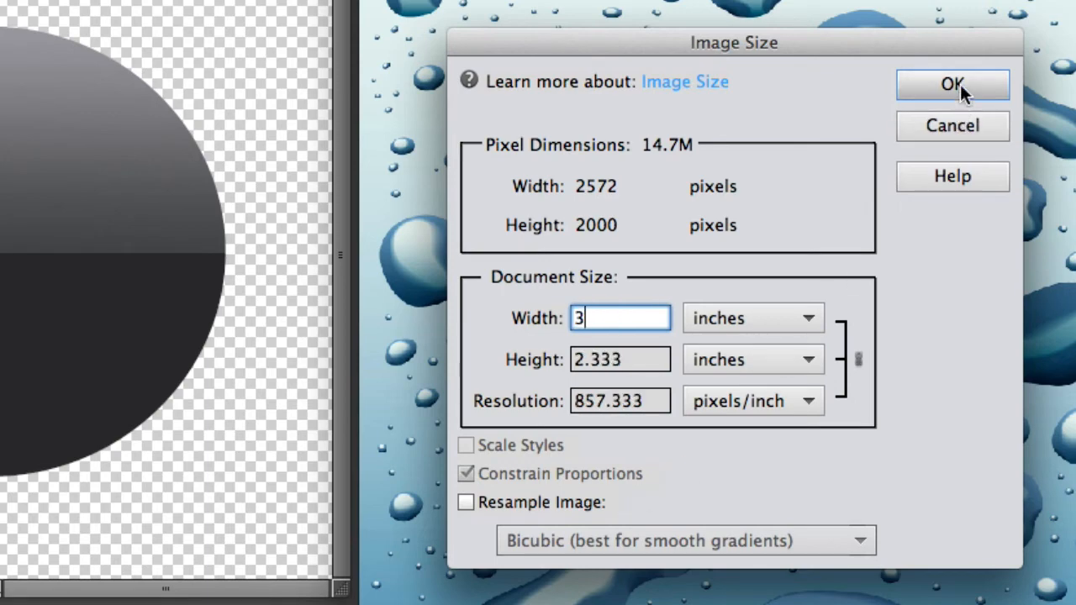
{"action": "left_click", "coordinate": [952, 84]}
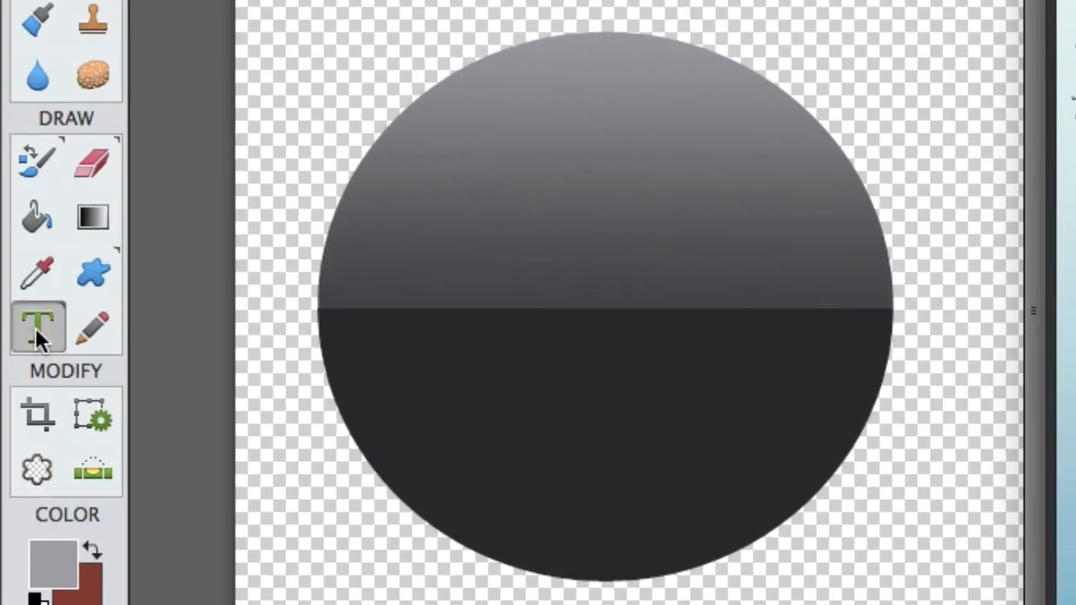
Step: Choose the Horizontal Type Mask tool with Impact Regular at 145 pt
{"action": "left_click", "coordinate": [37, 328]}
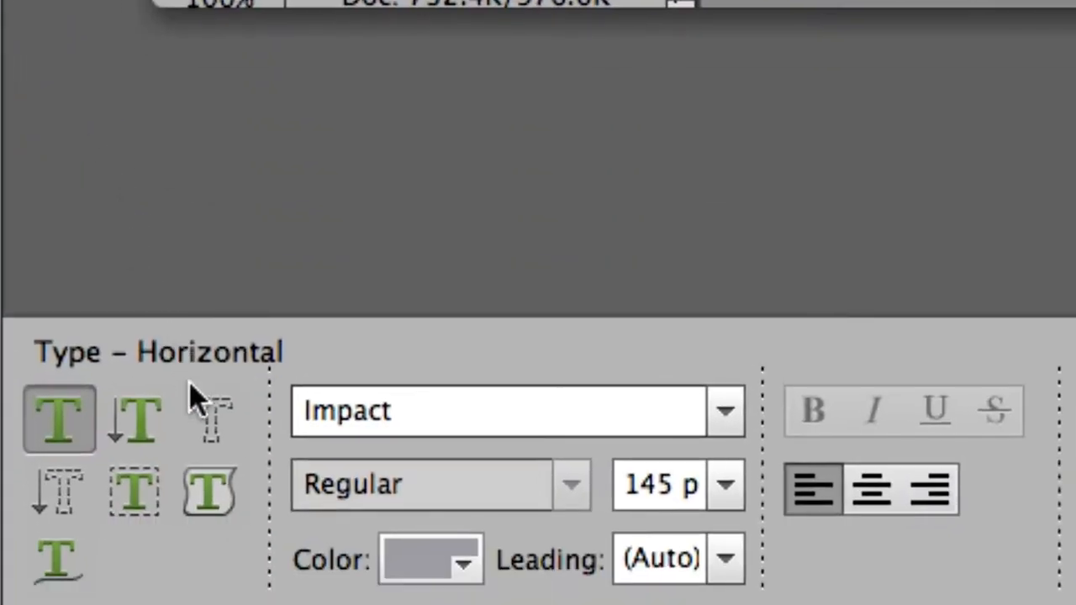
{"action": "left_click", "coordinate": [210, 417]}
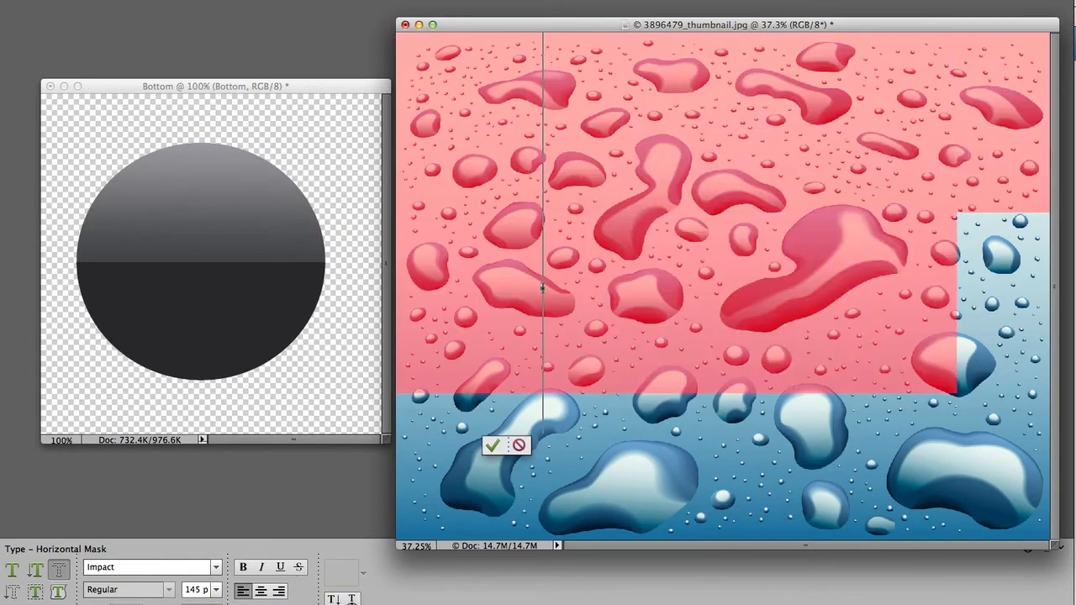
{"action": "left_click", "coordinate": [492, 445]}
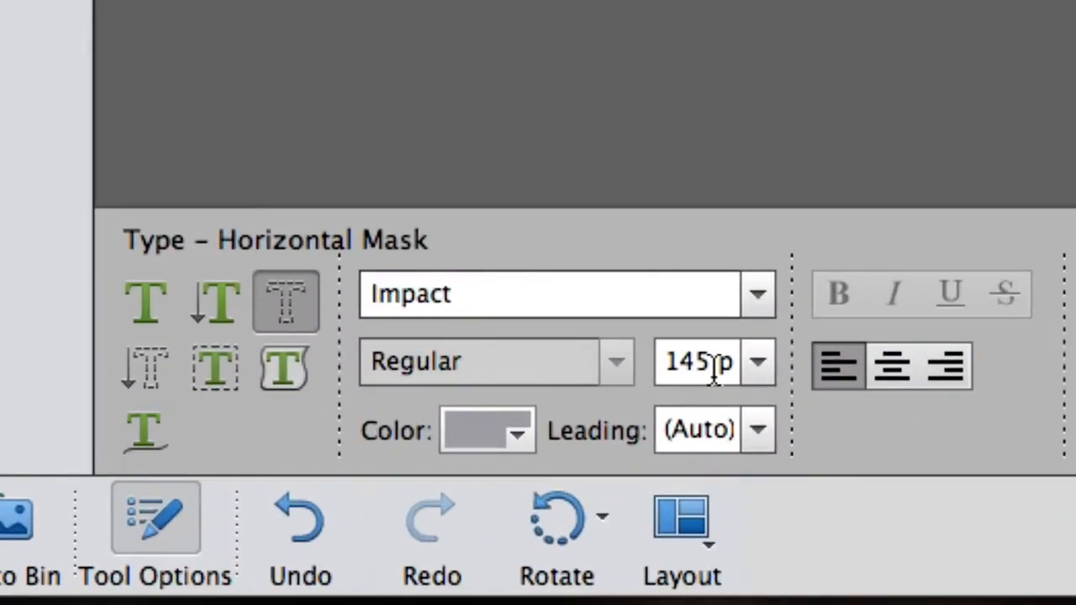
{"action": "left_click", "coordinate": [757, 362]}
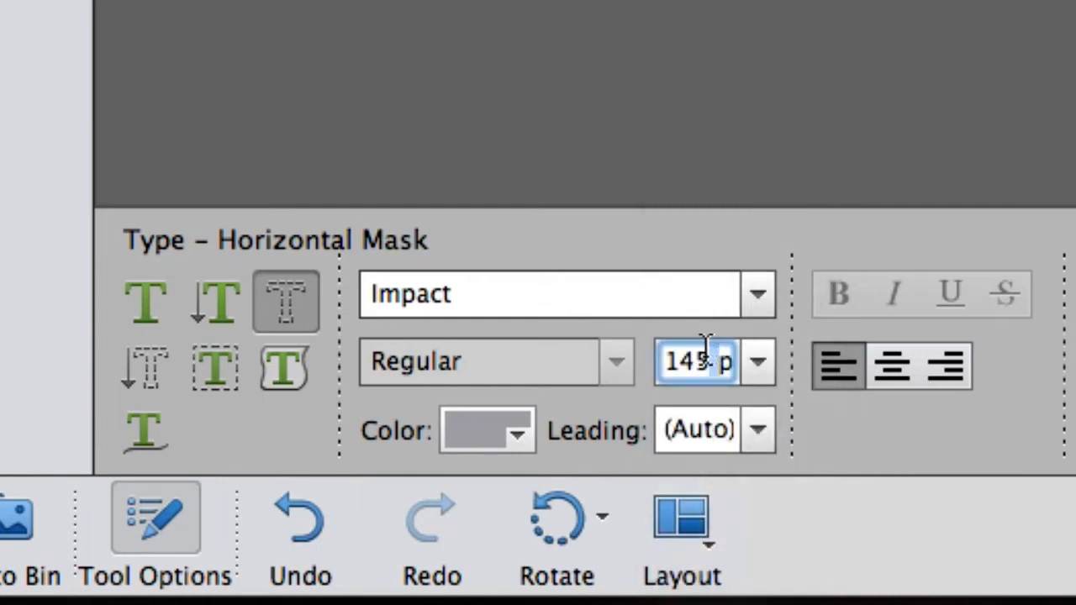
{"action": "mouse_move", "coordinate": [613, 361]}
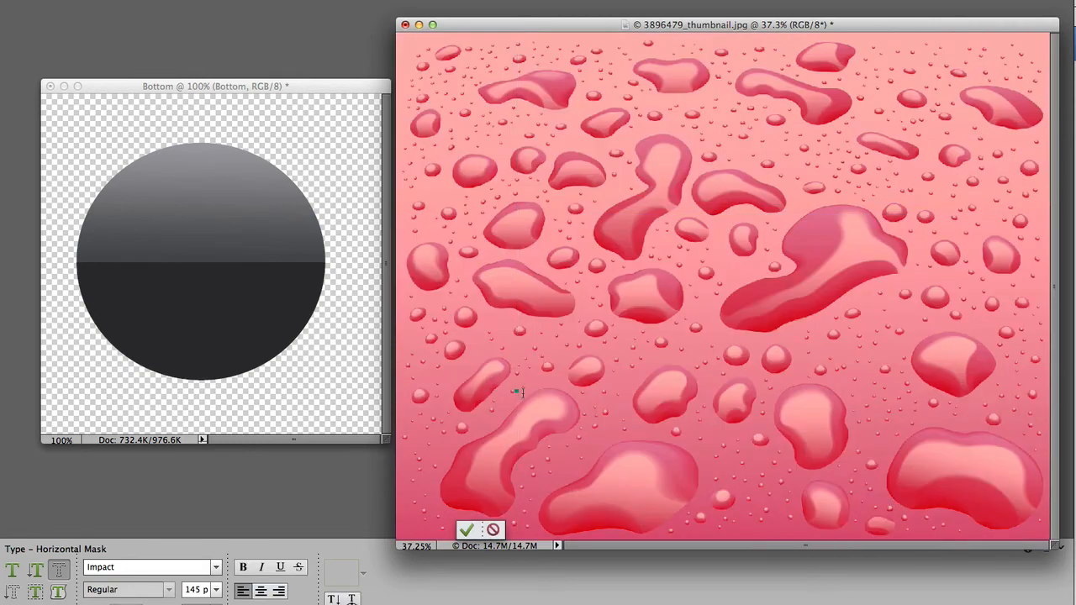
{"action": "mouse_move", "coordinate": [626, 467]}
{"action": "type", "text": "I"}
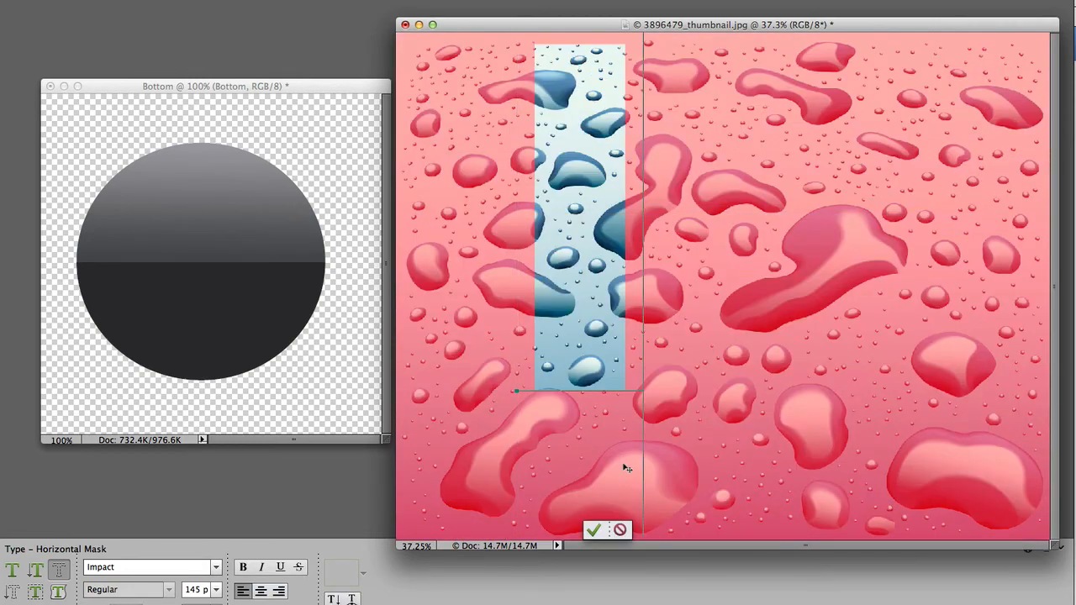
Step: Type the letters IP as a text mask on the photo and commit the selection
{"action": "type", "text": "P"}
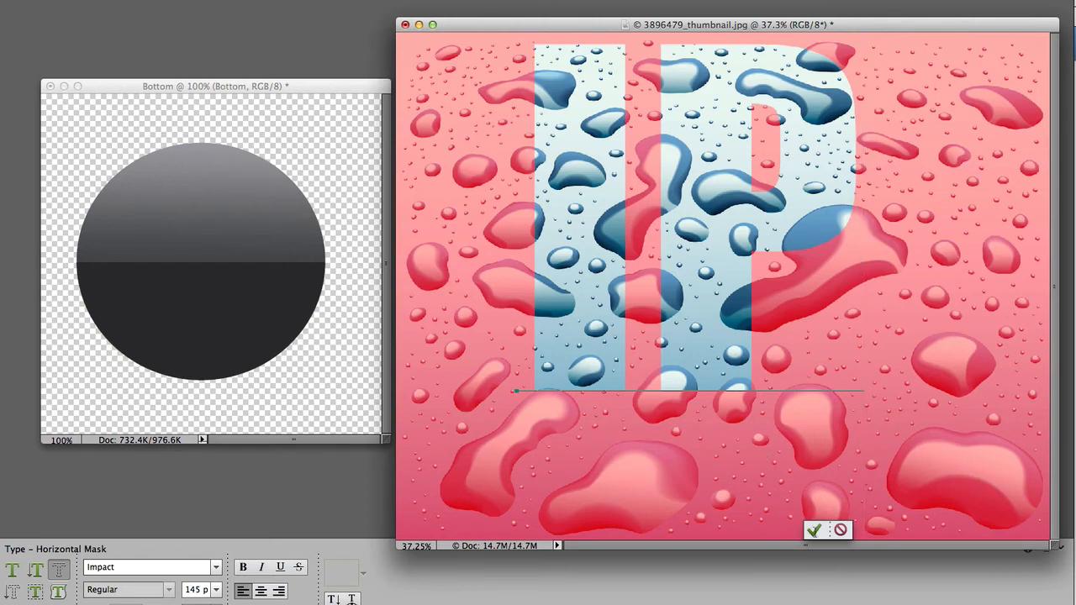
{"action": "left_click", "coordinate": [814, 530]}
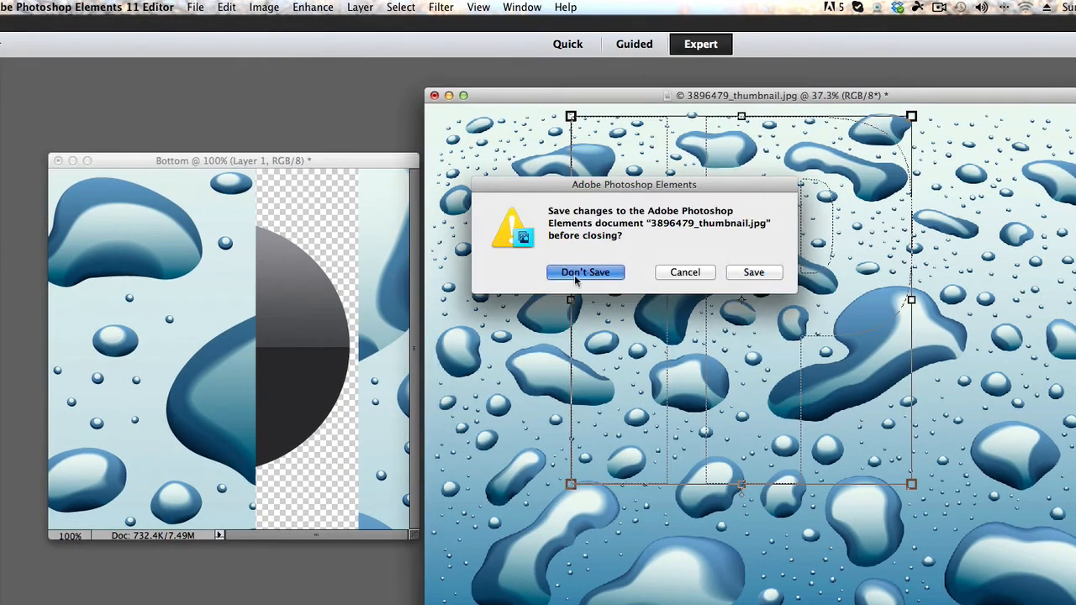
Step: Close the water-drop photo without saving and confirm the IP letters' placement on the badge
{"action": "left_click", "coordinate": [585, 273]}
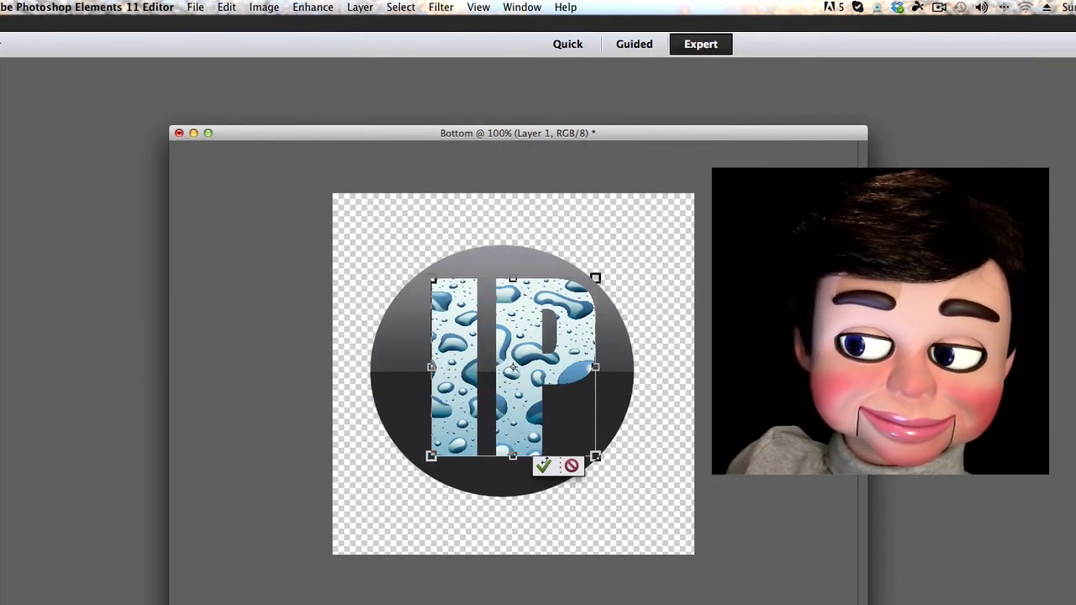
{"action": "left_click", "coordinate": [543, 466]}
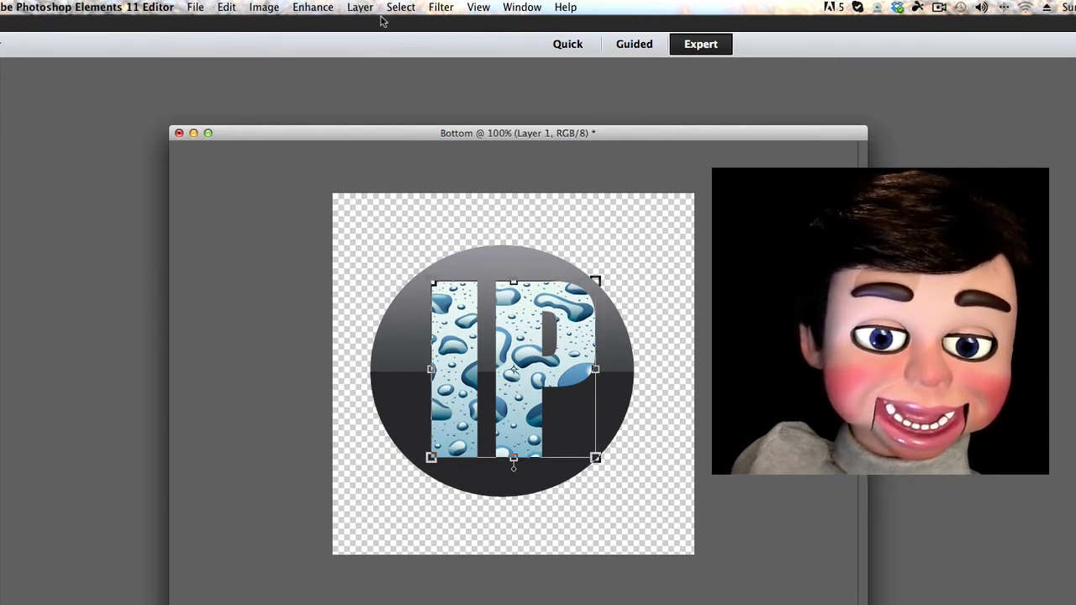
Step: Apply a drop shadow to the IP letters at distance 16 px and 35% opacity, then select the Bottom layer
{"action": "left_click", "coordinate": [360, 7]}
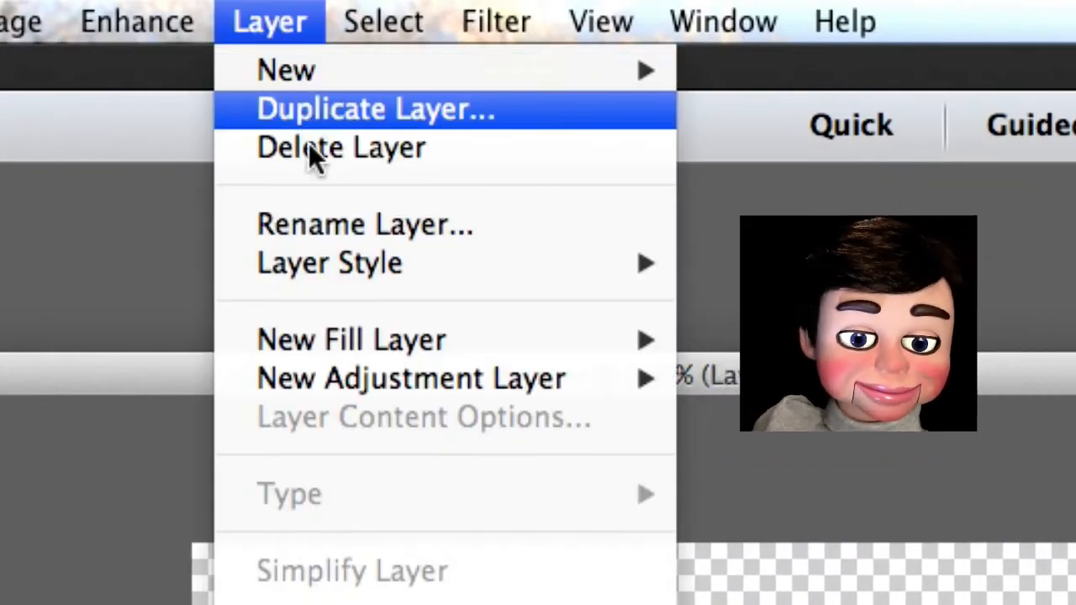
{"action": "mouse_move", "coordinate": [330, 262]}
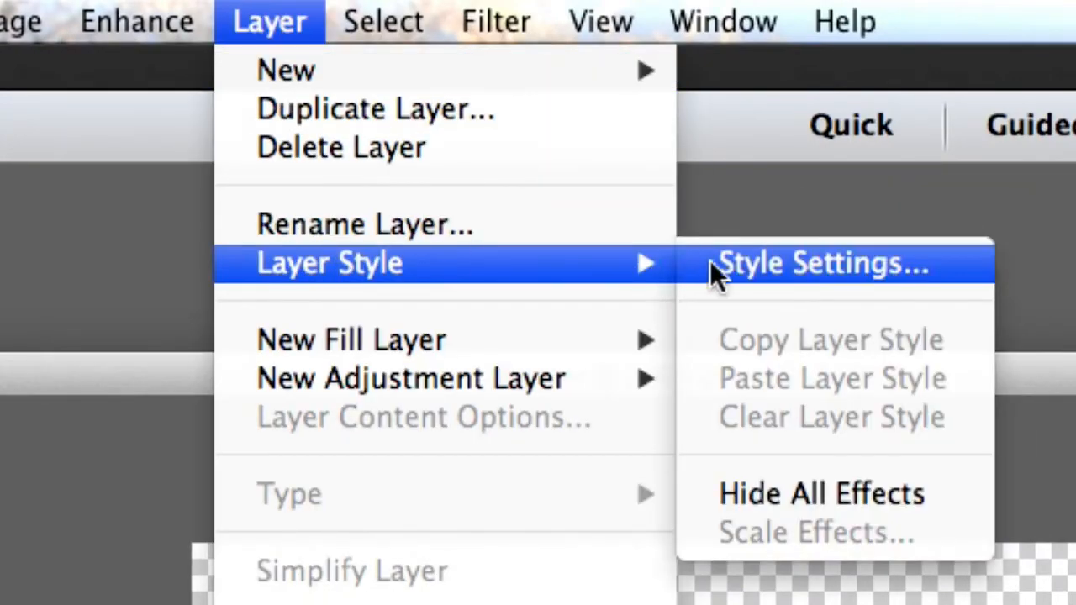
{"action": "left_click", "coordinate": [820, 262]}
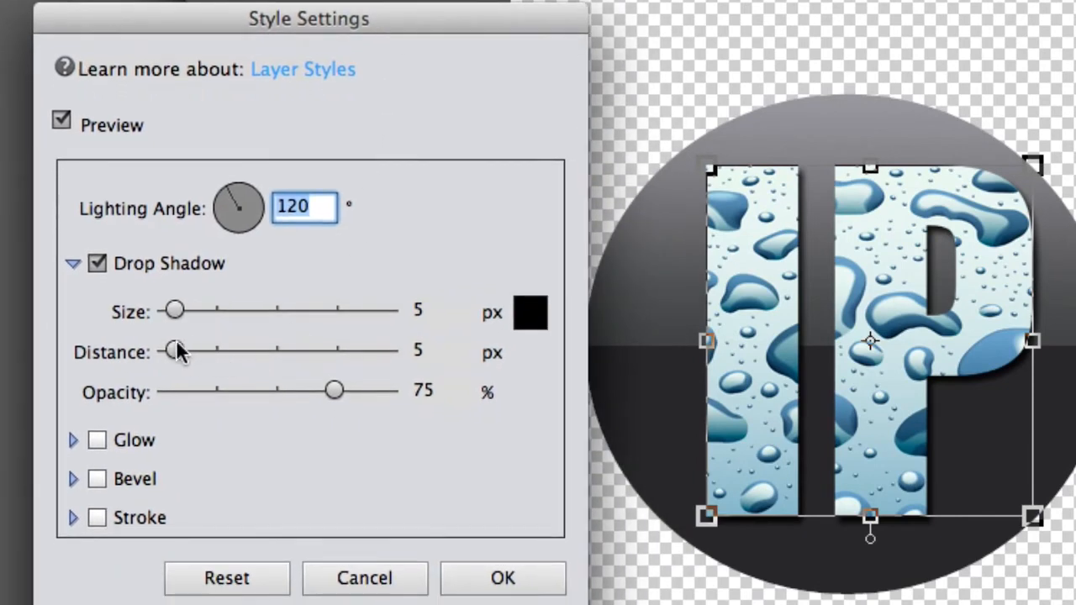
{"action": "left_click_drag", "start_coordinate": [175, 351], "coordinate": [186, 351]}
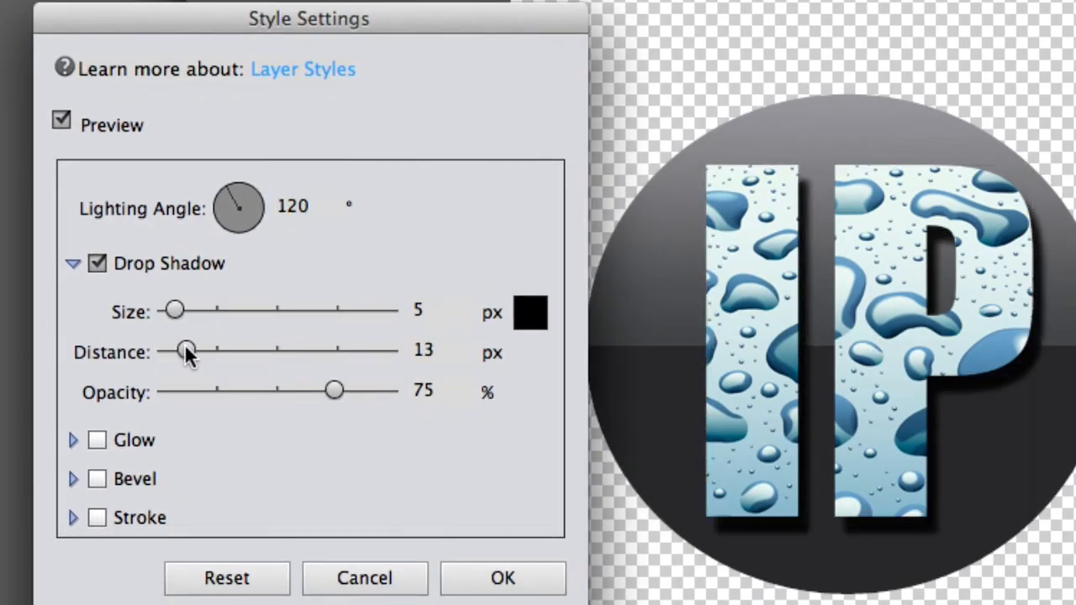
{"action": "left_click_drag", "start_coordinate": [184, 352], "coordinate": [192, 351]}
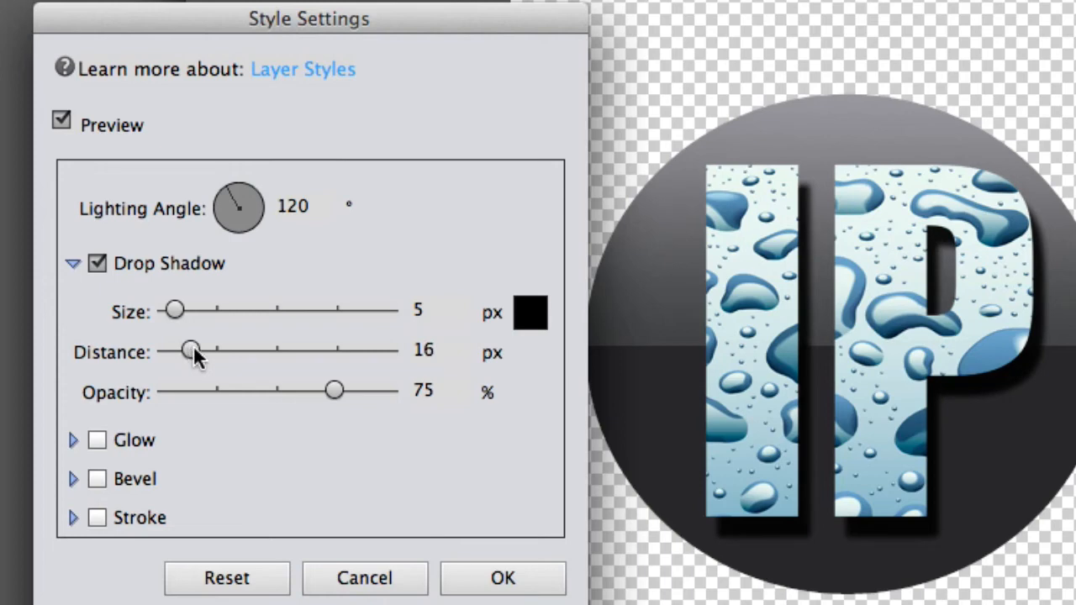
{"action": "left_click_drag", "start_coordinate": [335, 390], "coordinate": [283, 390]}
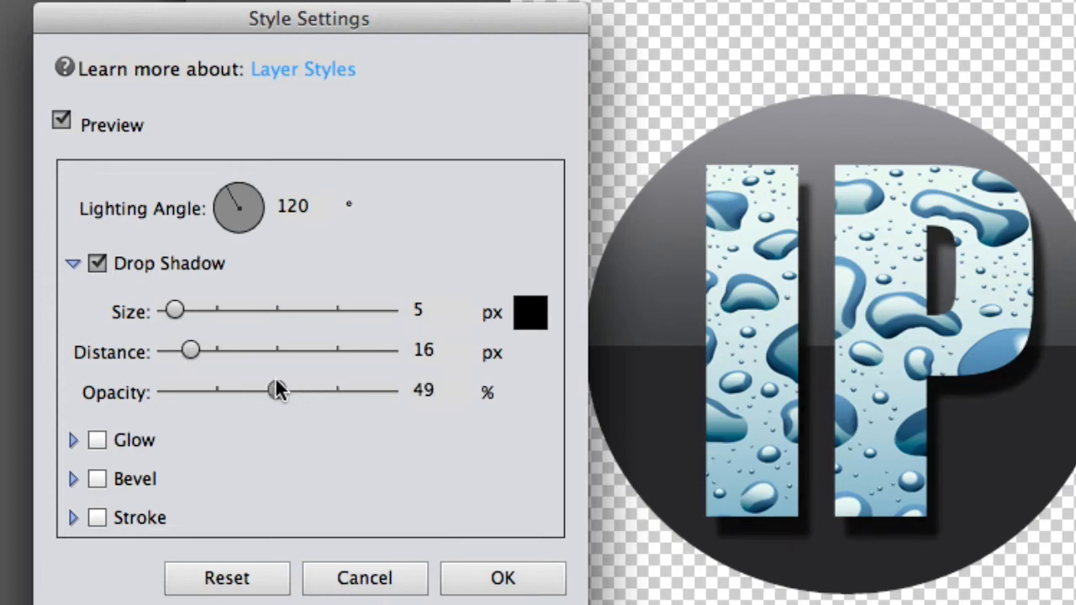
{"action": "left_click_drag", "start_coordinate": [278, 390], "coordinate": [245, 390]}
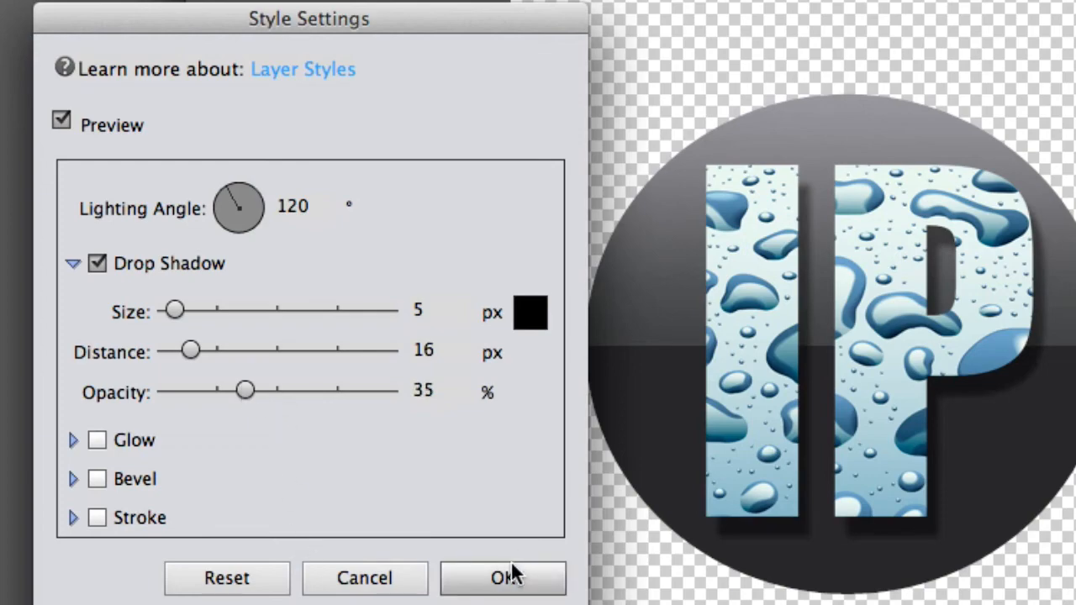
{"action": "left_click", "coordinate": [503, 579]}
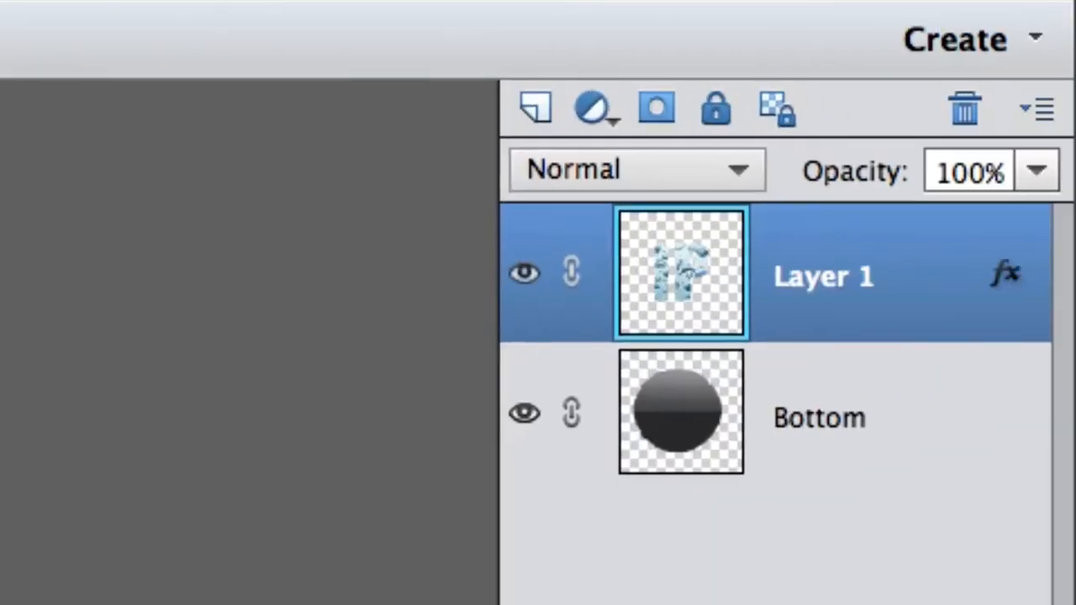
{"action": "left_click", "coordinate": [679, 412]}
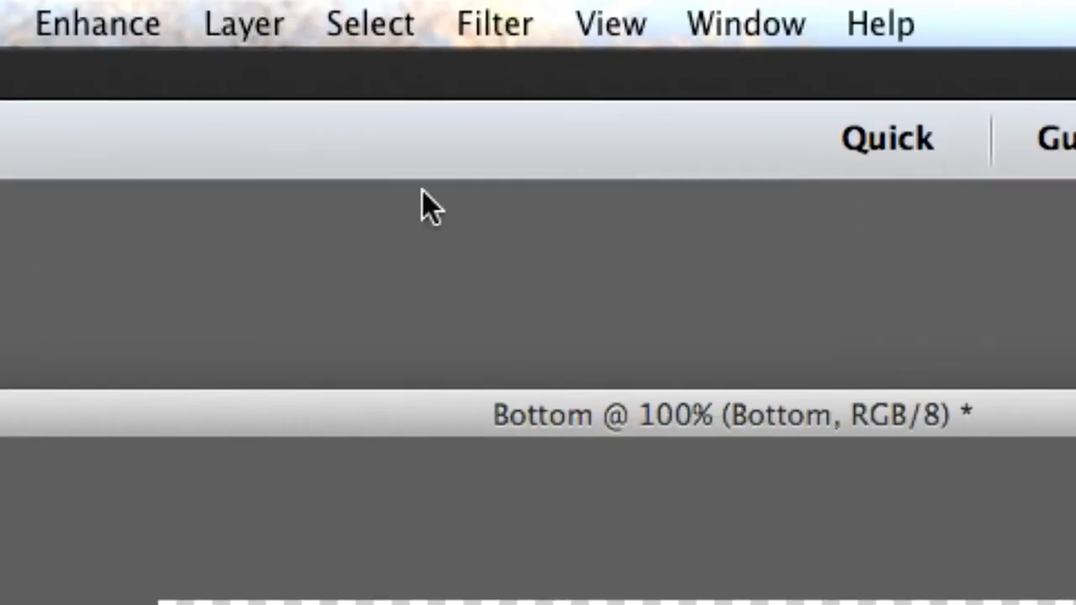
Step: In Style Settings for the circle layer, enable an upward bevel and adjust its size to 7 px
{"action": "left_click", "coordinate": [242, 24]}
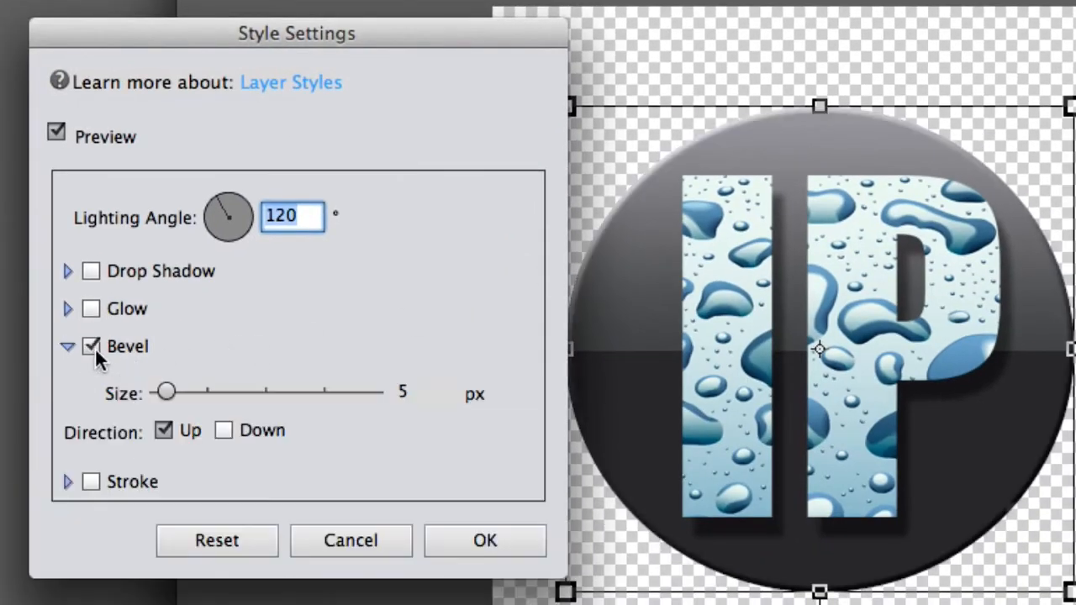
{"action": "left_click_drag", "start_coordinate": [165, 391], "coordinate": [148, 392]}
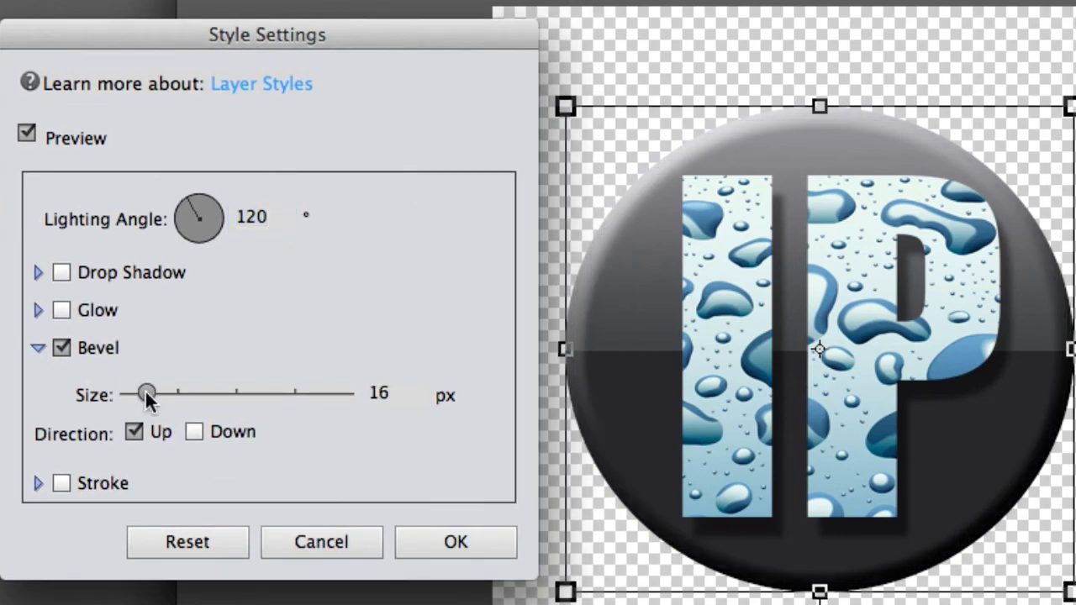
{"action": "left_click_drag", "start_coordinate": [148, 393], "coordinate": [141, 394]}
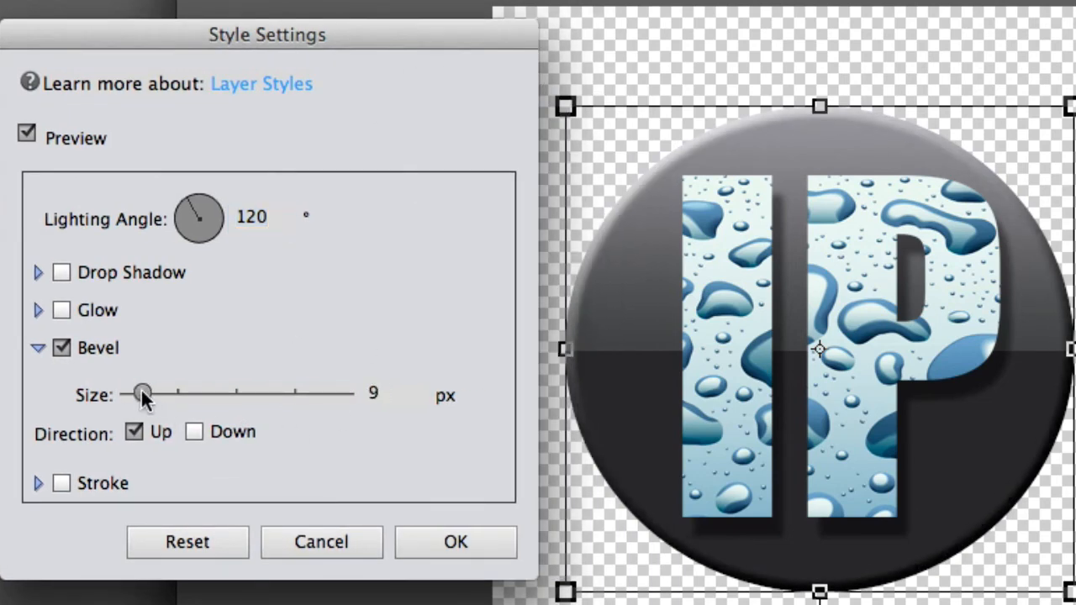
{"action": "left_click_drag", "start_coordinate": [143, 393], "coordinate": [138, 393]}
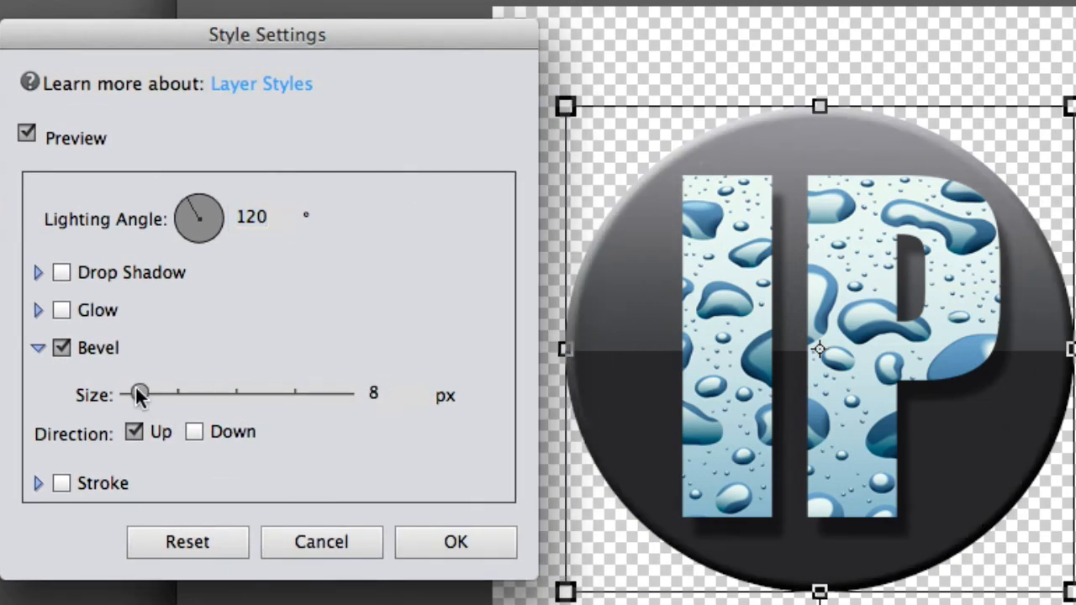
{"action": "left_click_drag", "start_coordinate": [141, 393], "coordinate": [137, 393]}
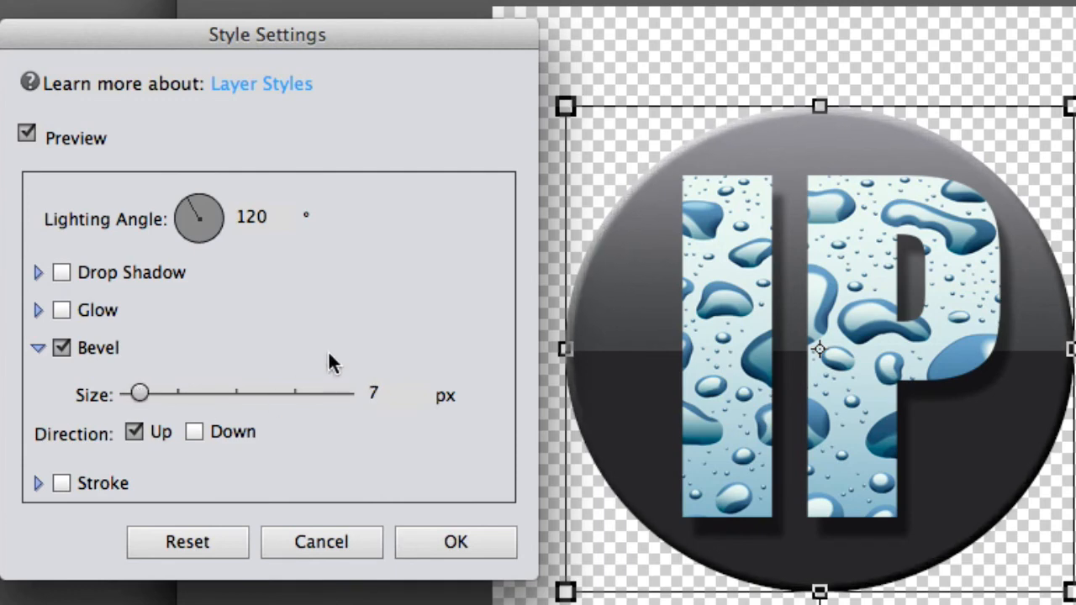
Step: Enable an outer glow in blue #5483a7 at 29 px and apply it with the bevel
{"action": "left_click", "coordinate": [61, 310]}
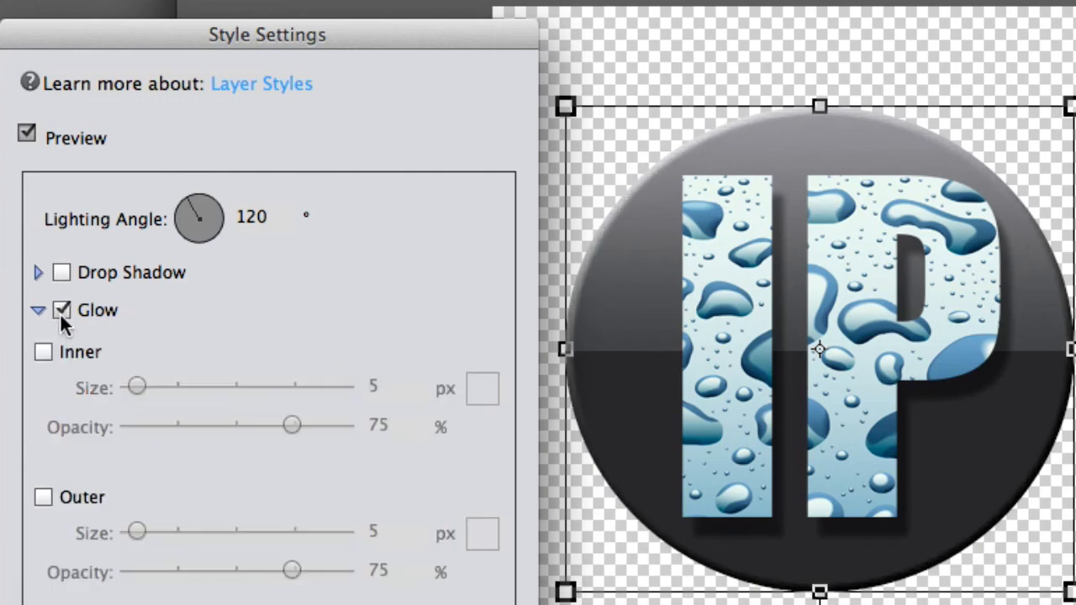
{"action": "left_click", "coordinate": [43, 498]}
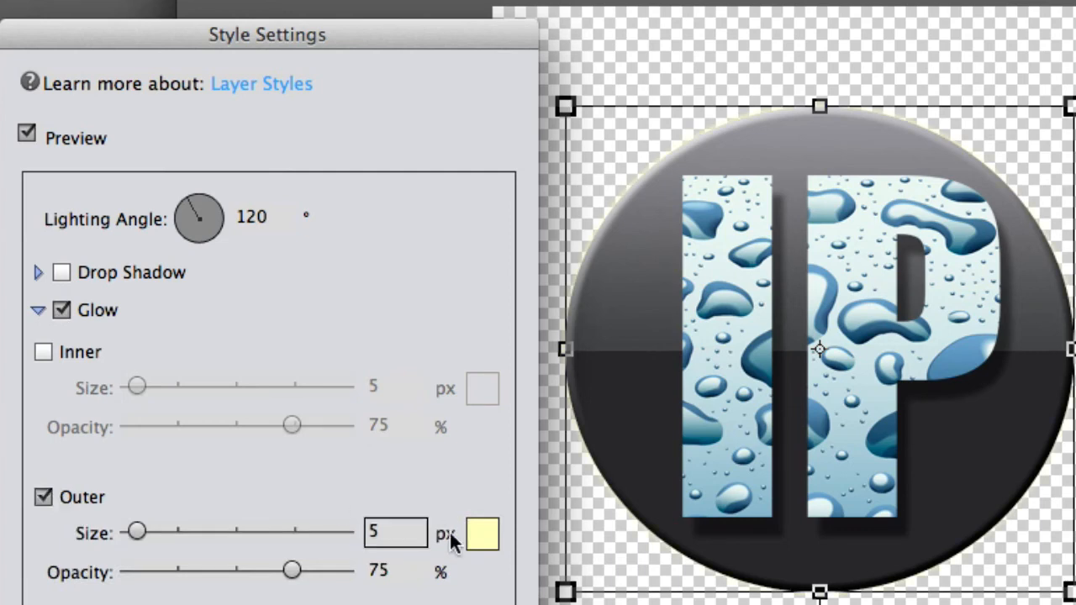
{"action": "left_click", "coordinate": [481, 533]}
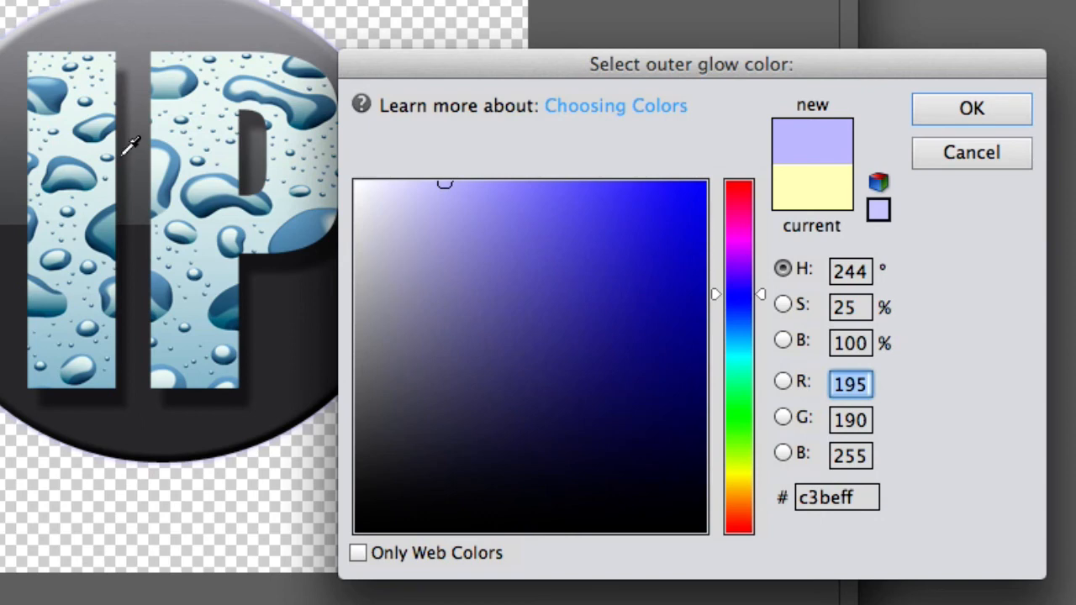
{"action": "mouse_move", "coordinate": [205, 71]}
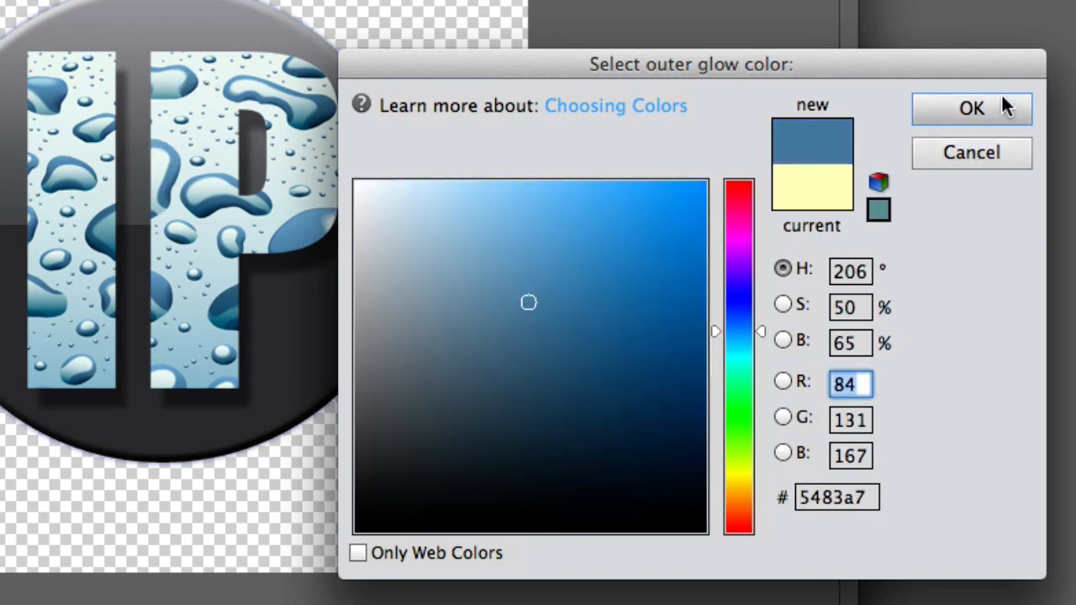
{"action": "left_click", "coordinate": [972, 107]}
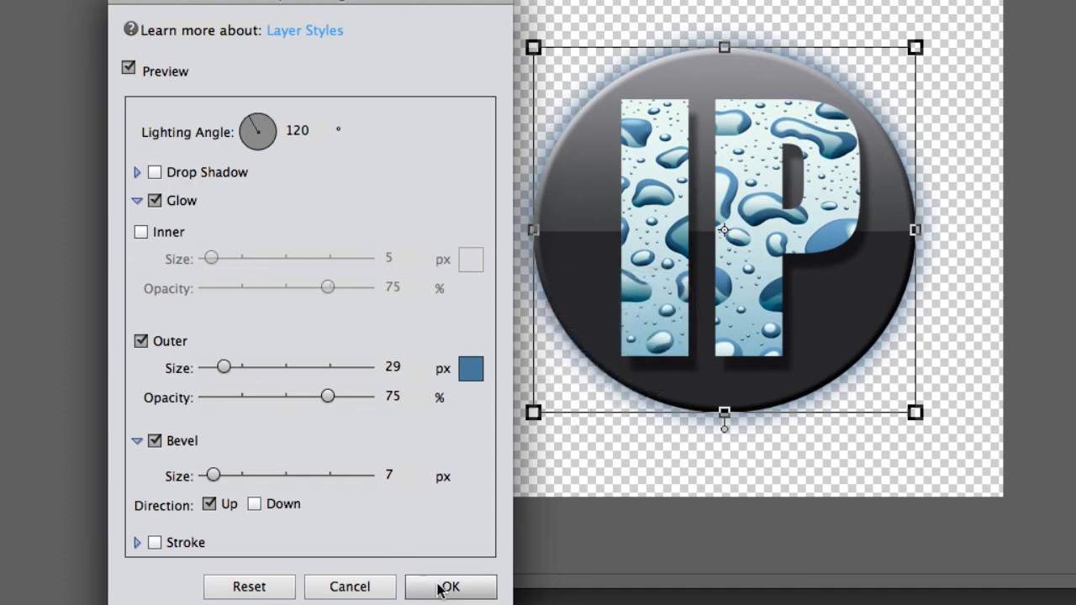
{"action": "left_click", "coordinate": [450, 587]}
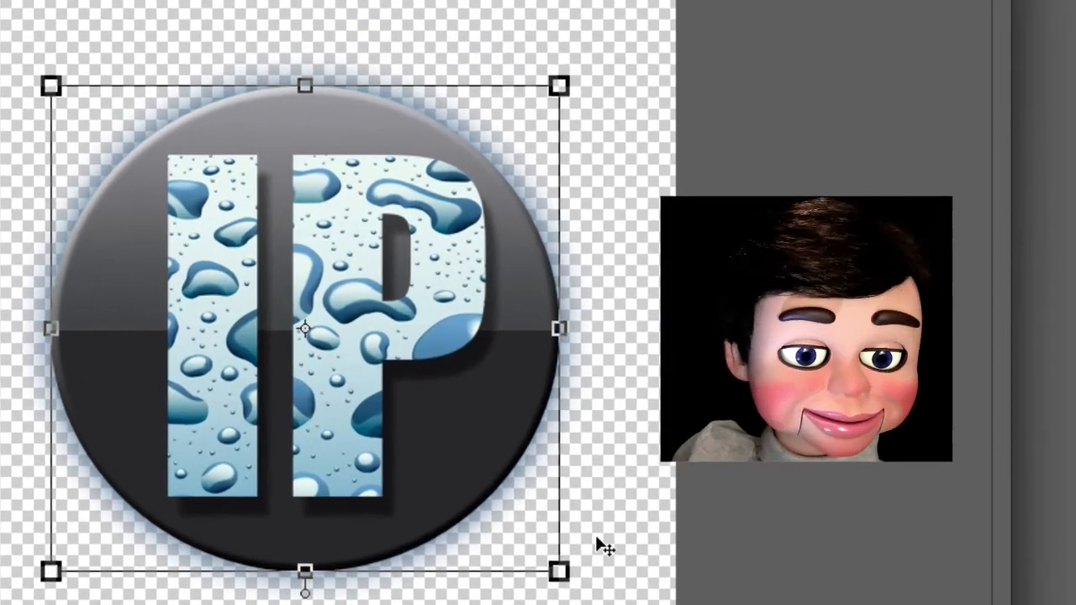